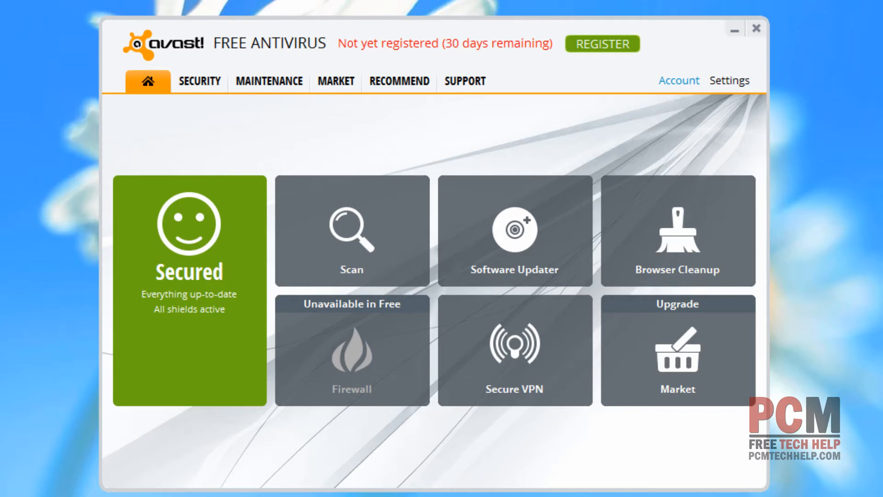
mouse_move(475, 454)
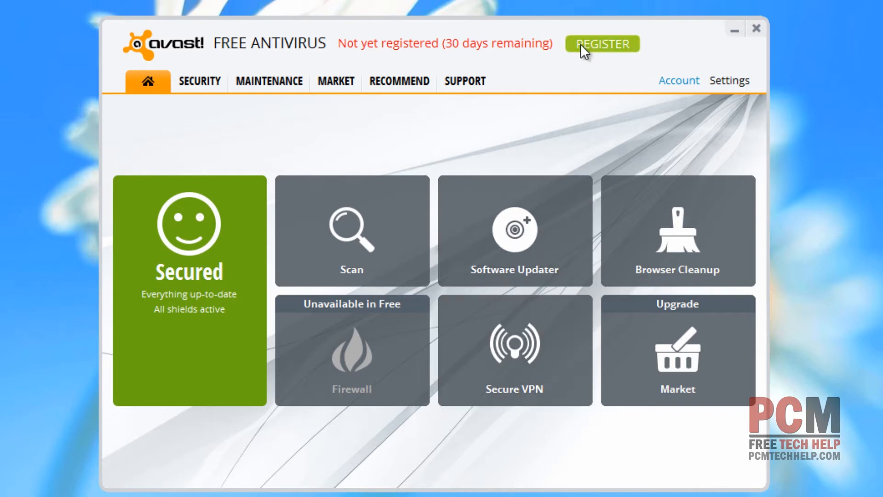
mouse_move(592, 53)
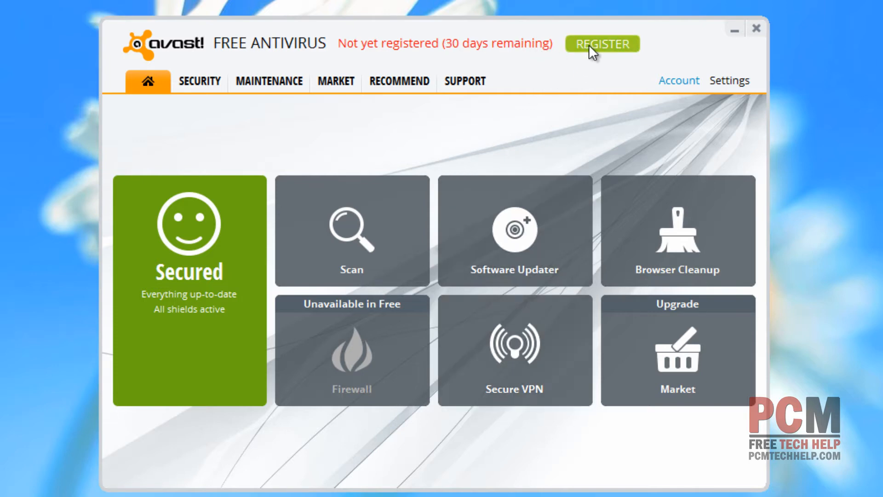
Step: Bring up the registration page via the REGISTER header link
click(601, 44)
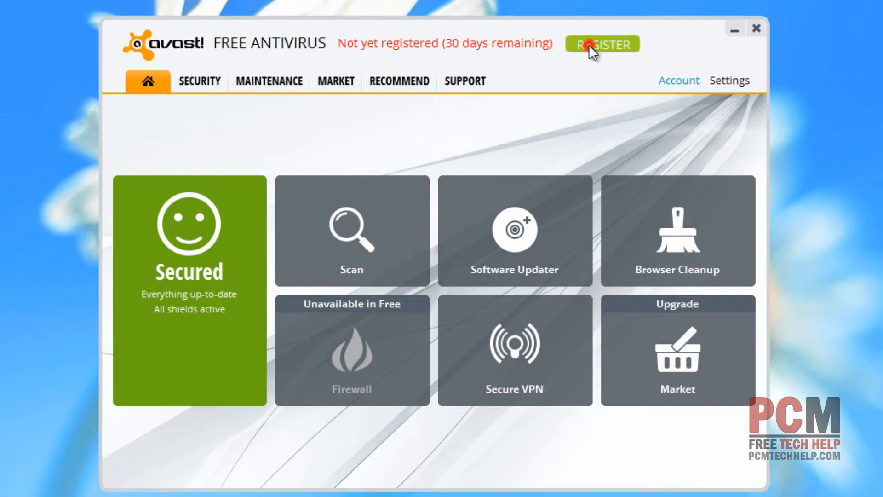
click(601, 44)
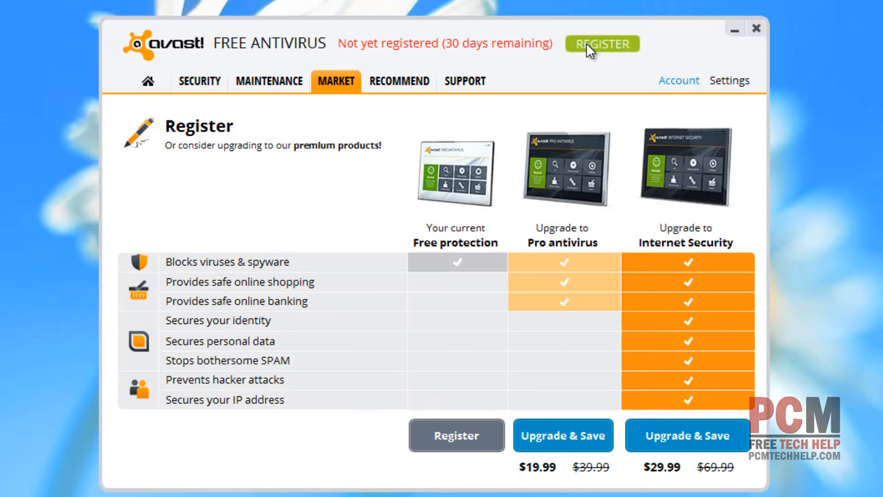
mouse_move(445, 236)
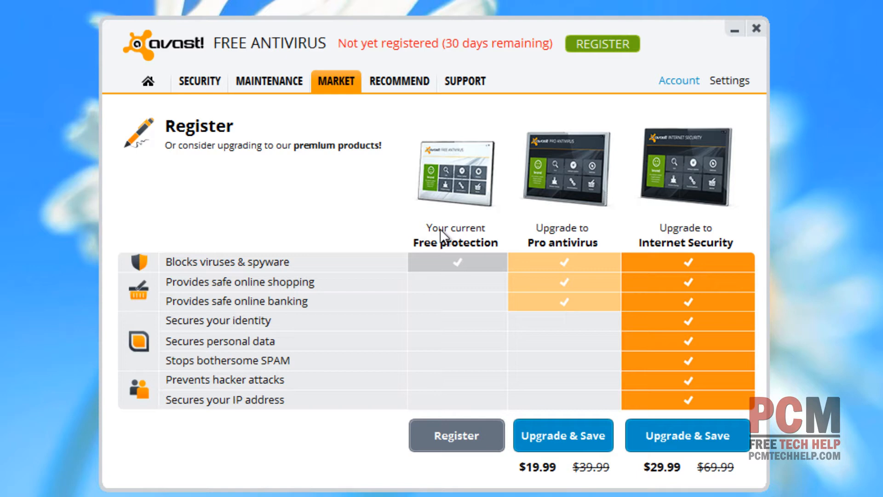
mouse_move(570, 389)
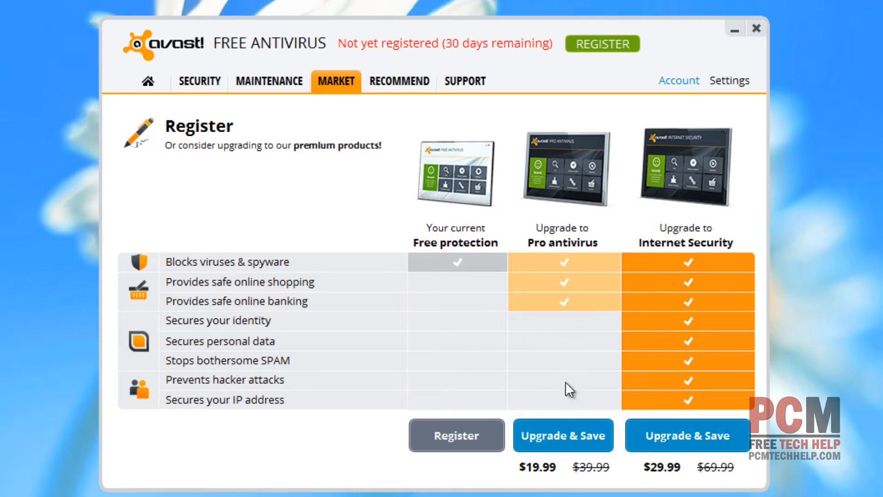
mouse_move(212, 419)
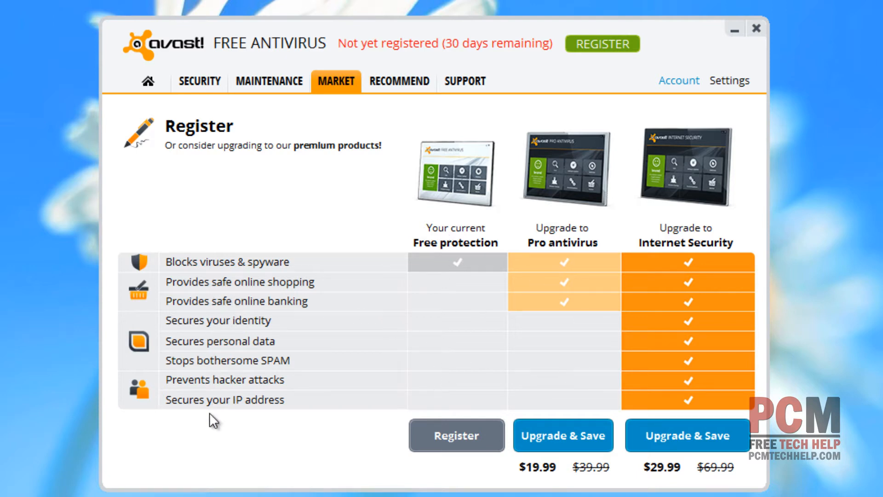
mouse_move(230, 366)
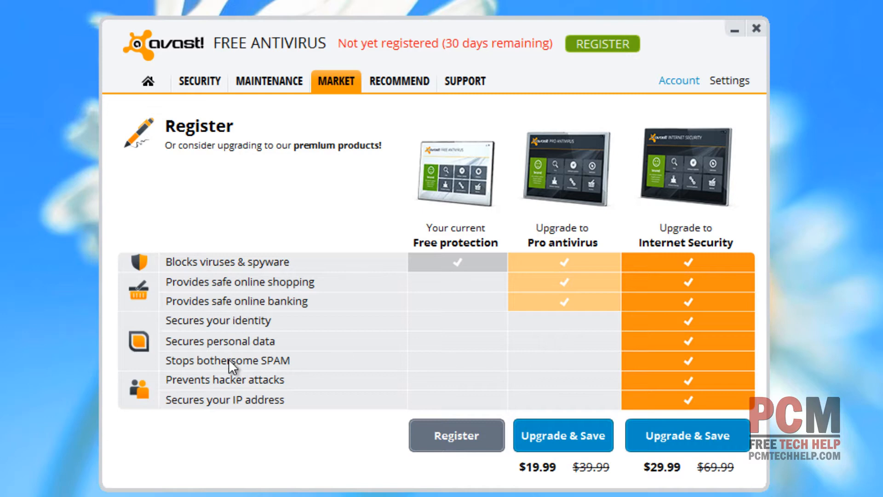
mouse_move(562, 435)
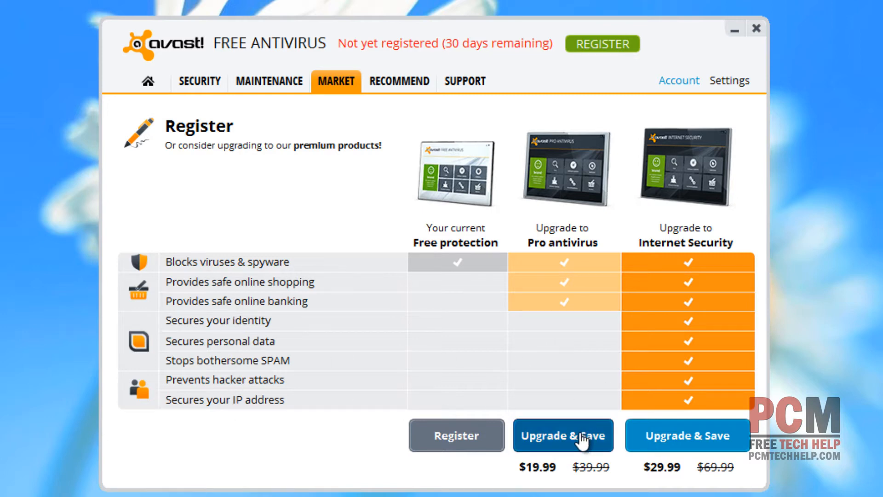
mouse_move(583, 440)
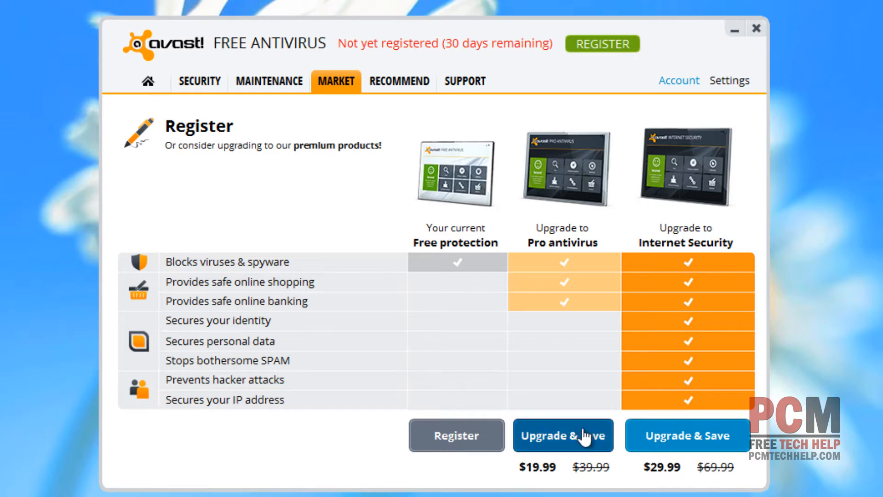
mouse_move(583, 409)
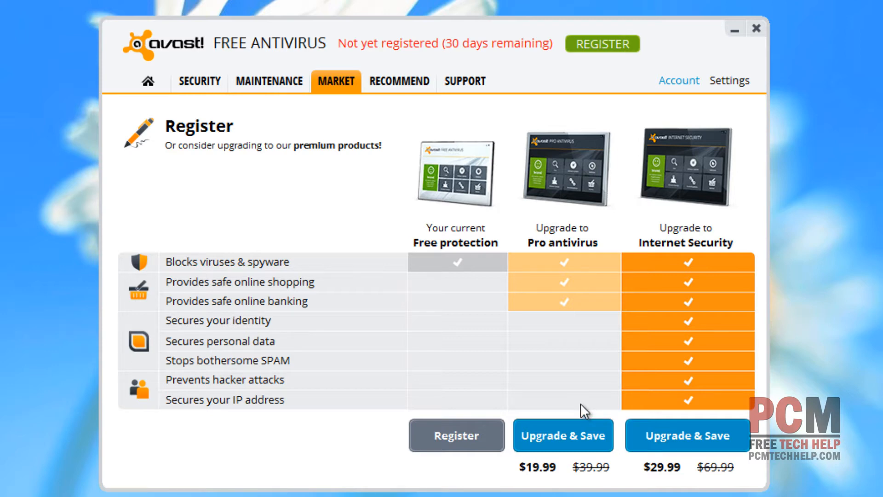
mouse_move(684, 232)
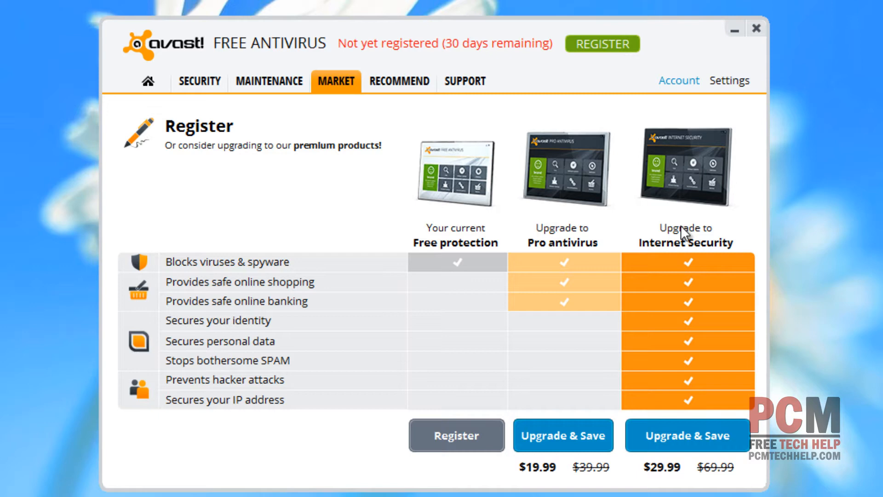
mouse_move(256, 410)
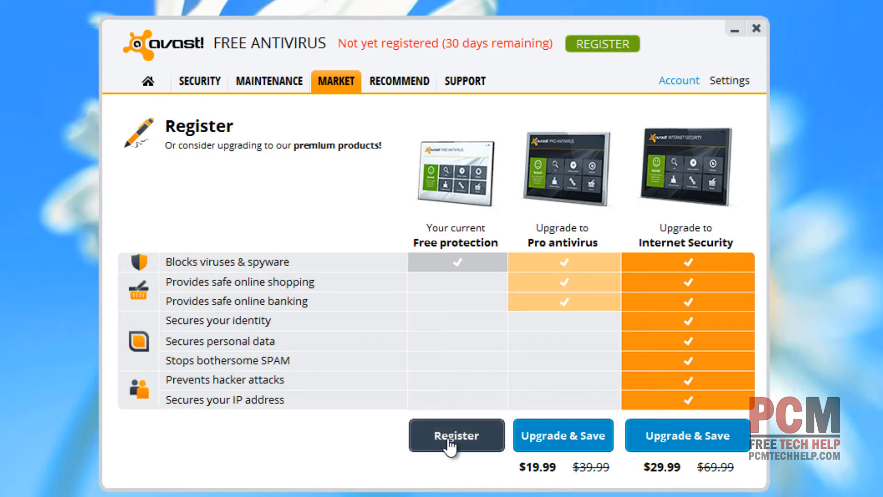
Step: Fill the registration form with first name 'Craig' and an email at pcmtechhelp.com, then submit it
click(456, 435)
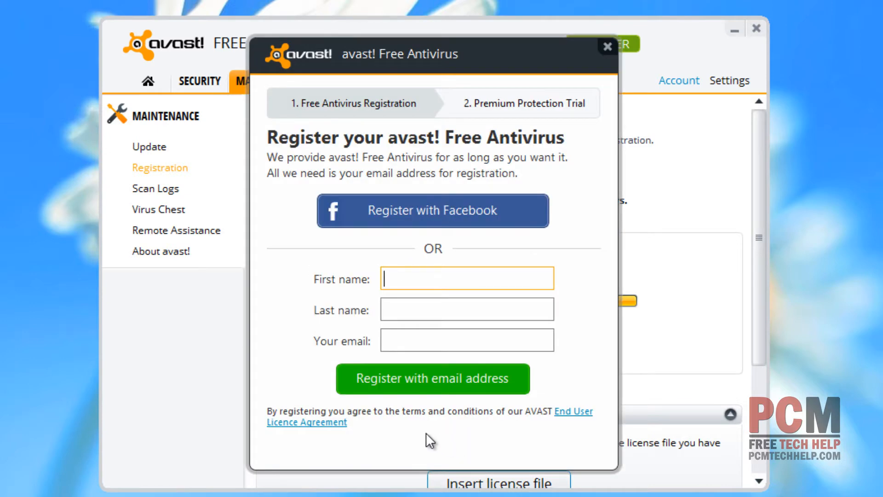
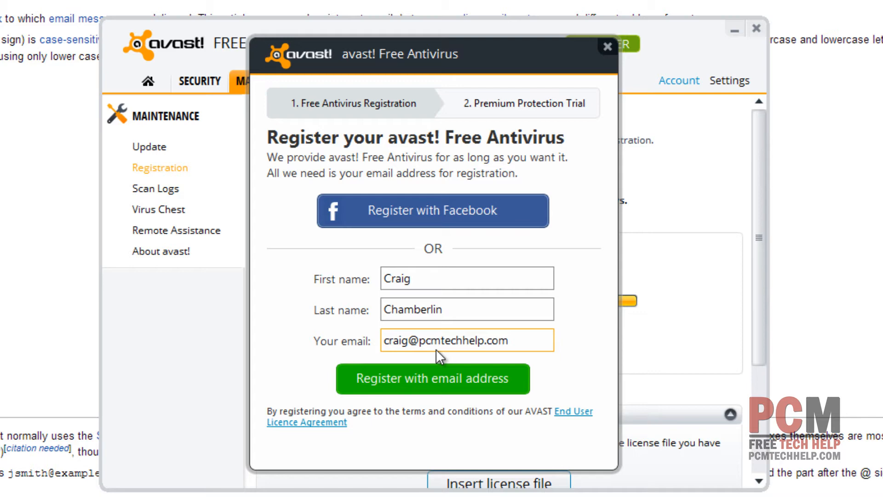
click(607, 46)
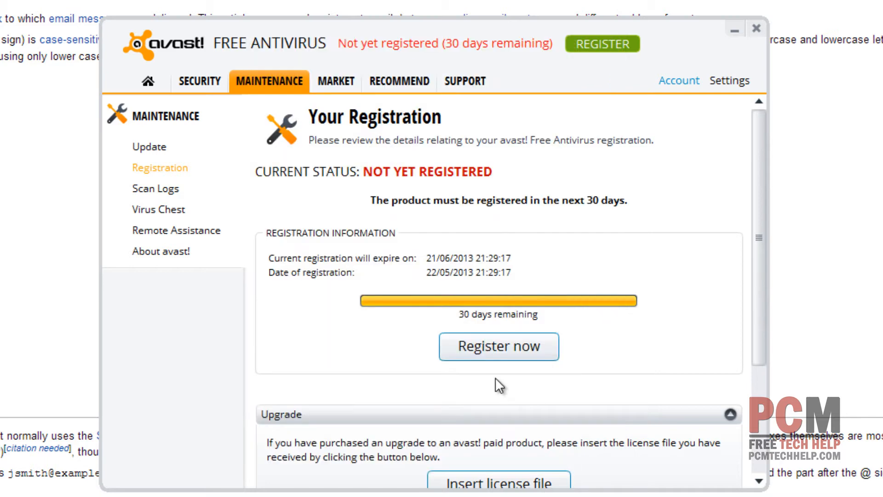
click(498, 345)
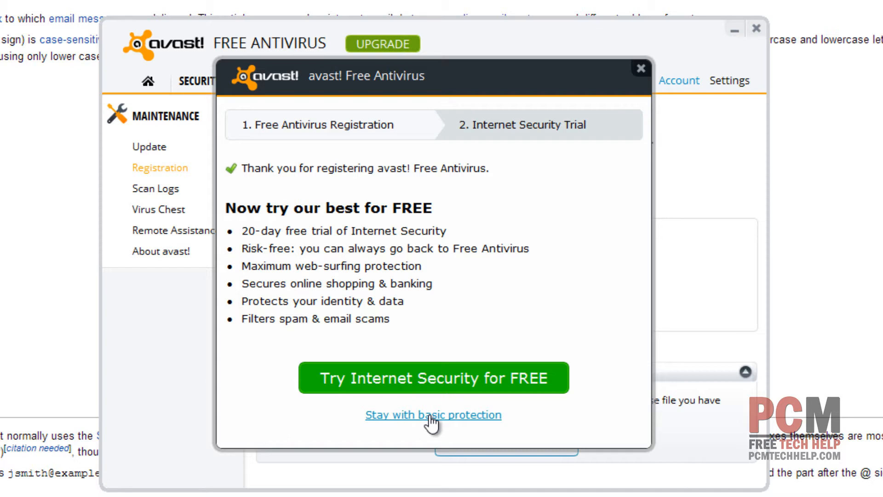
Step: Choose 'Stay with basic protection' to decline the Internet Security trial
click(432, 415)
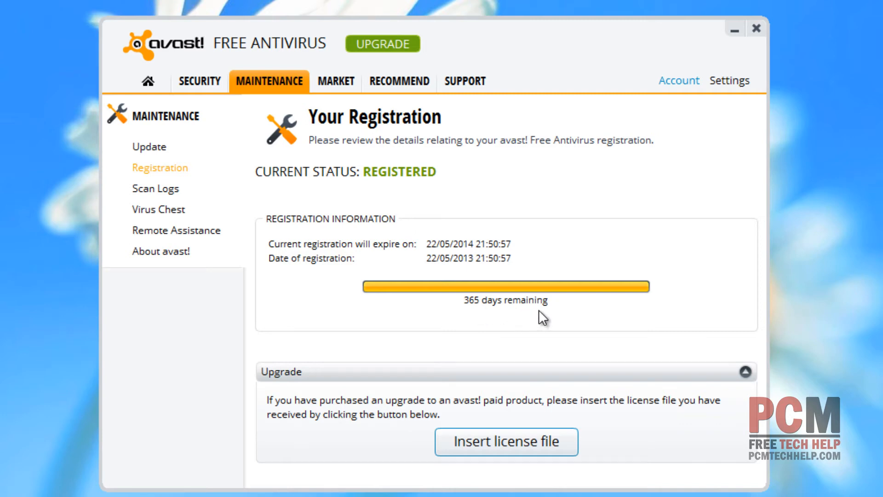
mouse_move(523, 312)
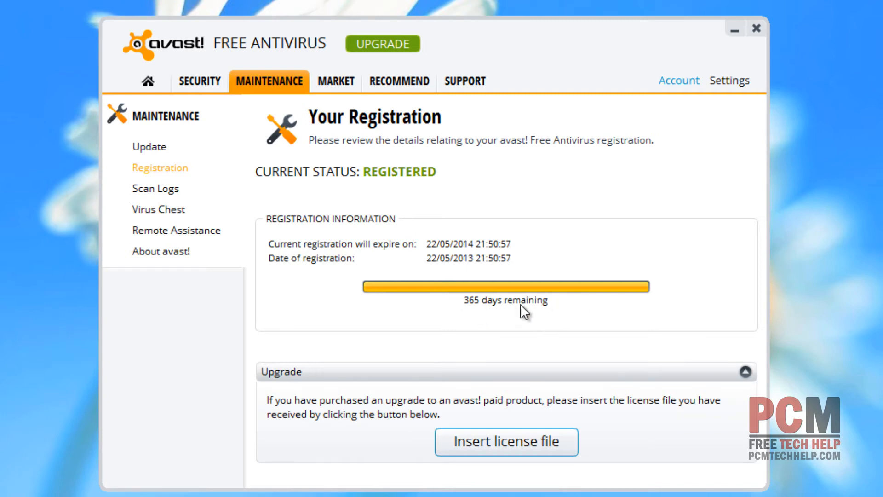
mouse_move(479, 342)
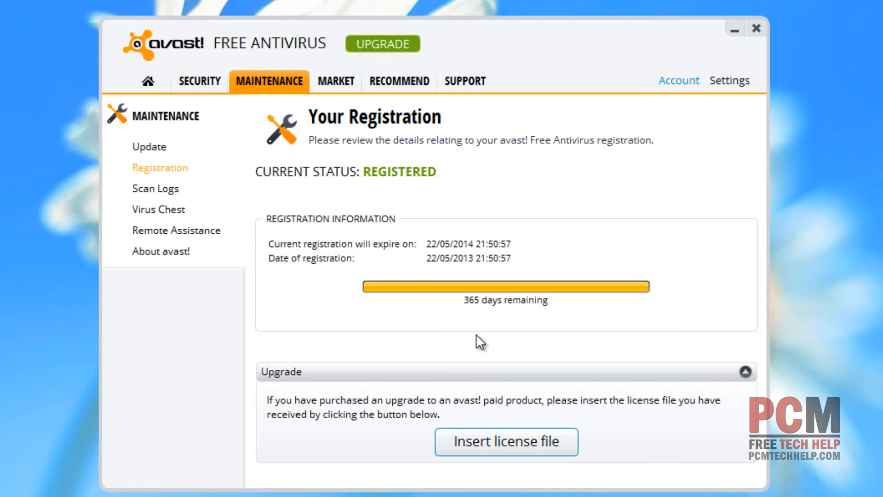
mouse_move(453, 328)
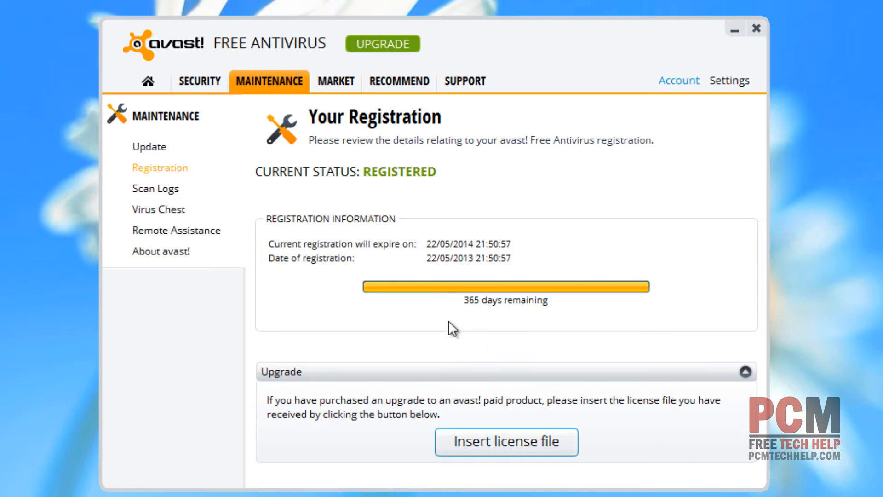
mouse_move(467, 273)
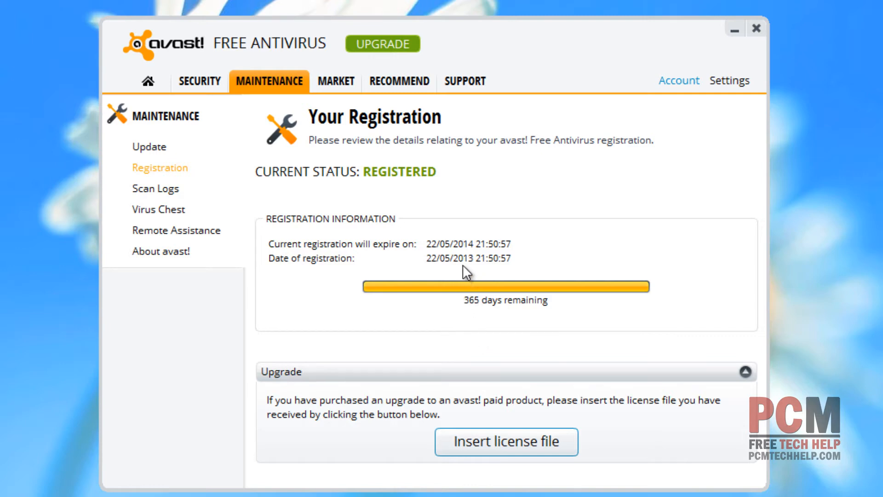
mouse_move(491, 330)
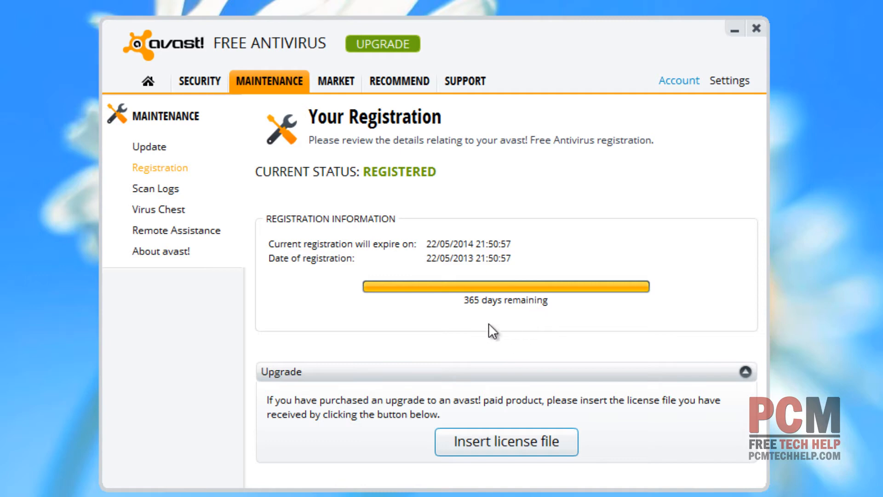
click(148, 81)
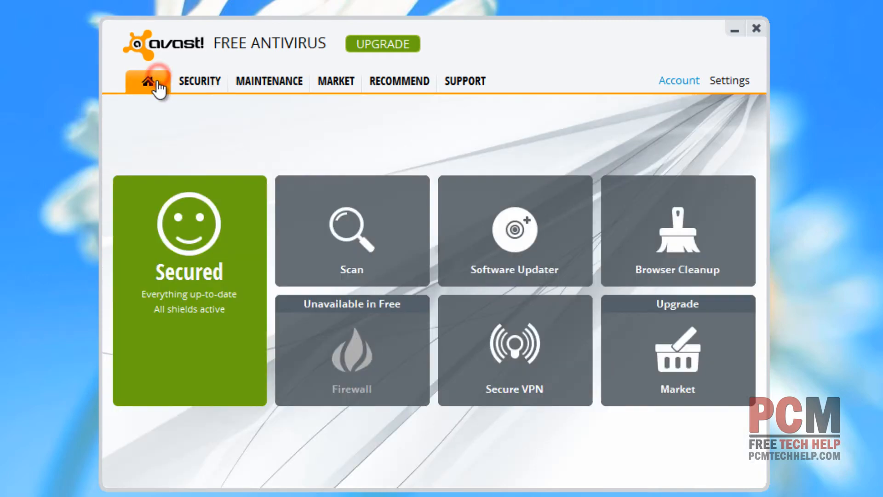
mouse_move(533, 193)
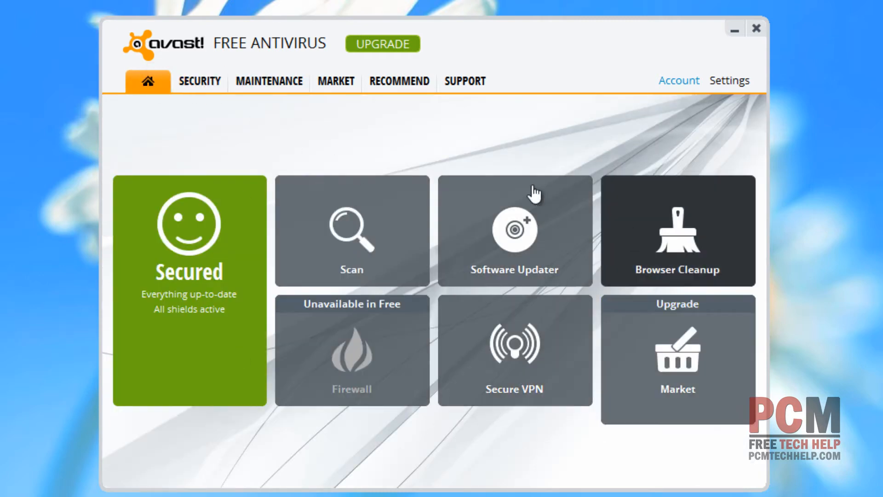
mouse_move(185, 242)
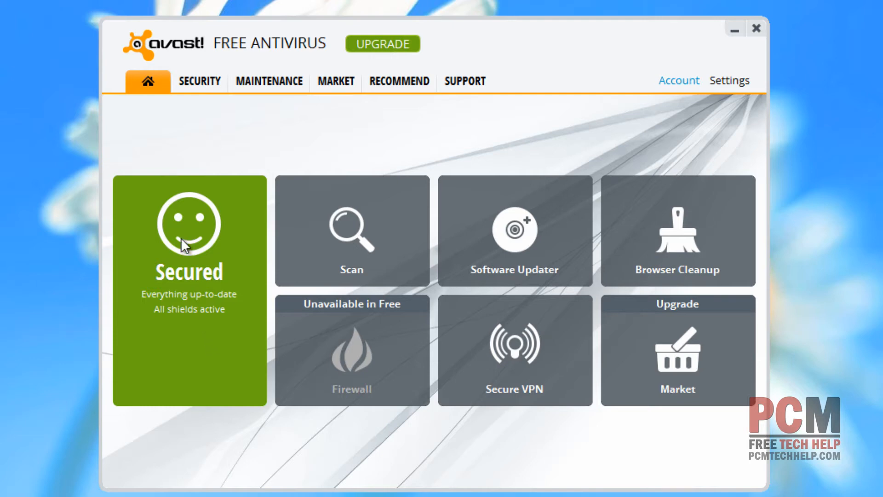
click(199, 81)
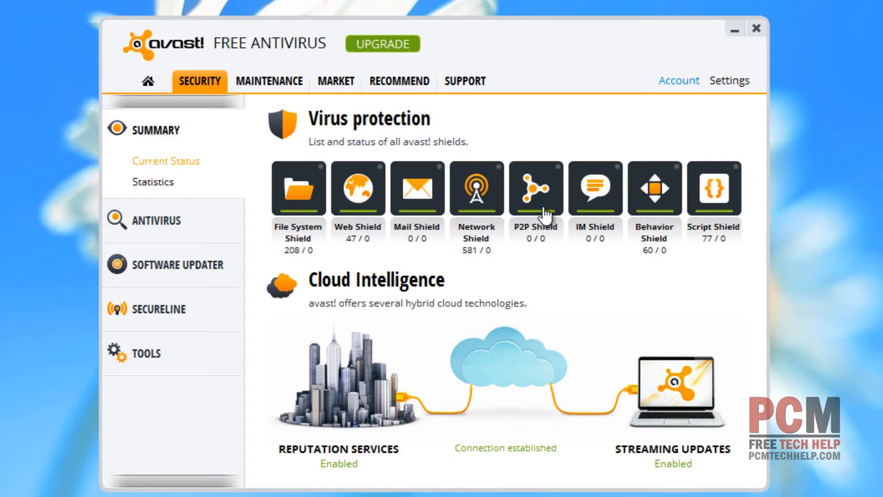
mouse_move(445, 461)
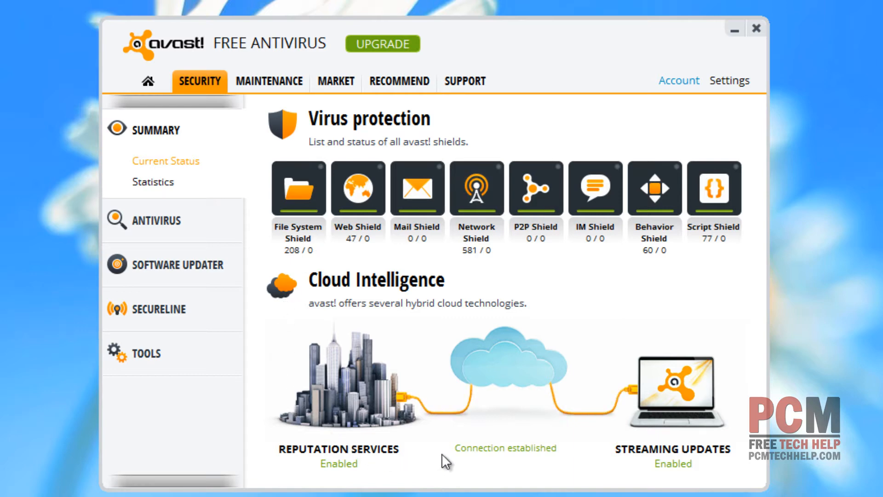
mouse_move(508, 468)
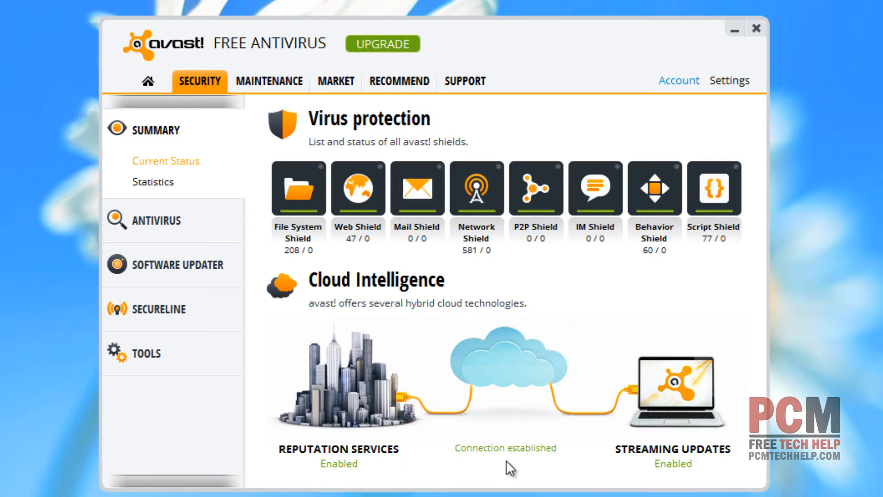
mouse_move(393, 380)
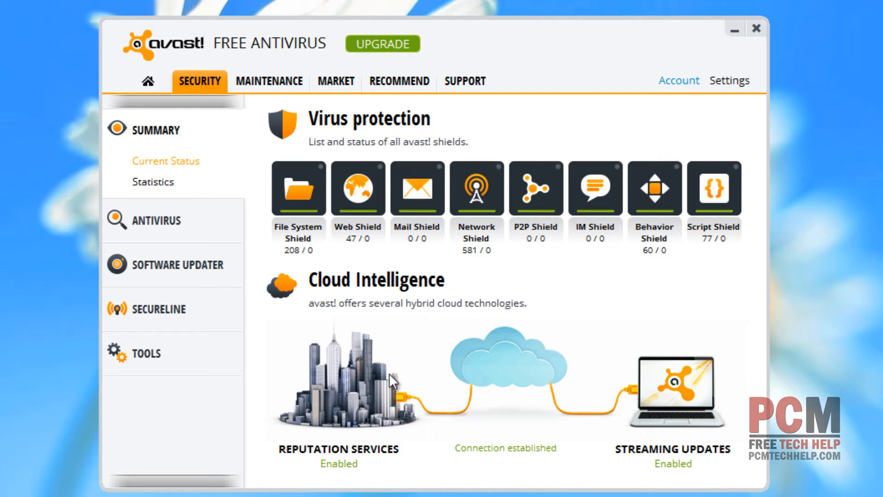
mouse_move(295, 237)
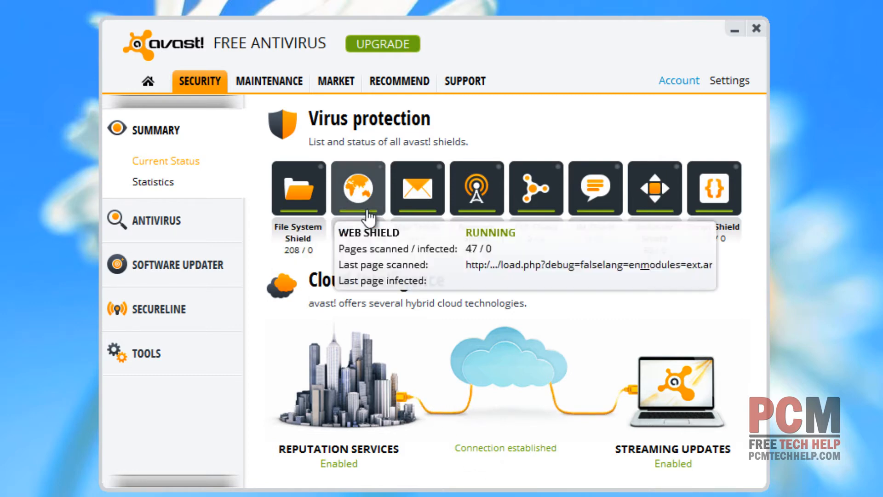
click(358, 187)
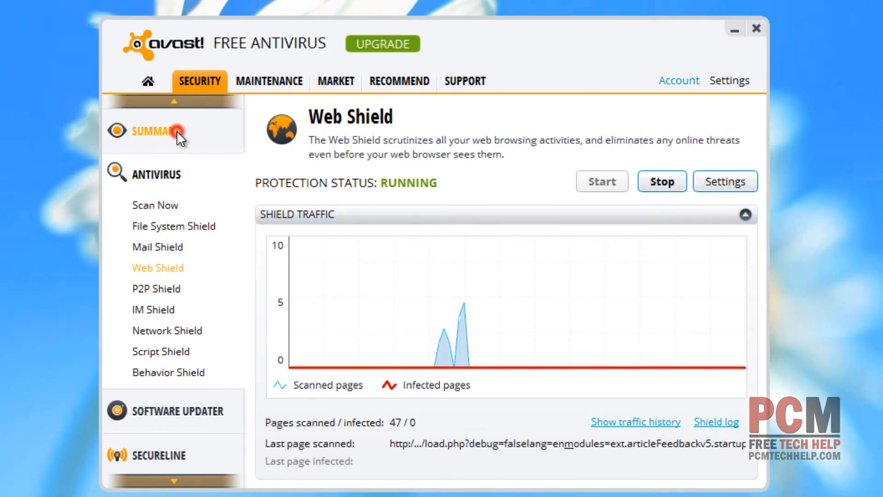
click(152, 131)
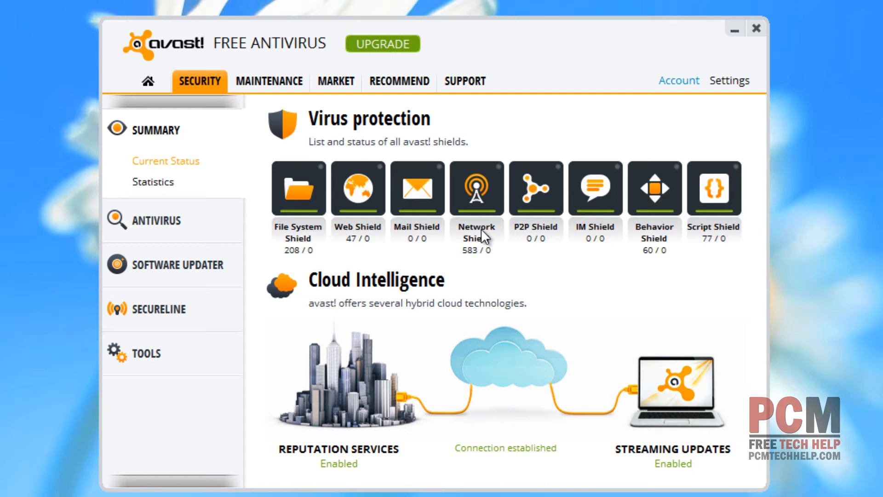
mouse_move(647, 249)
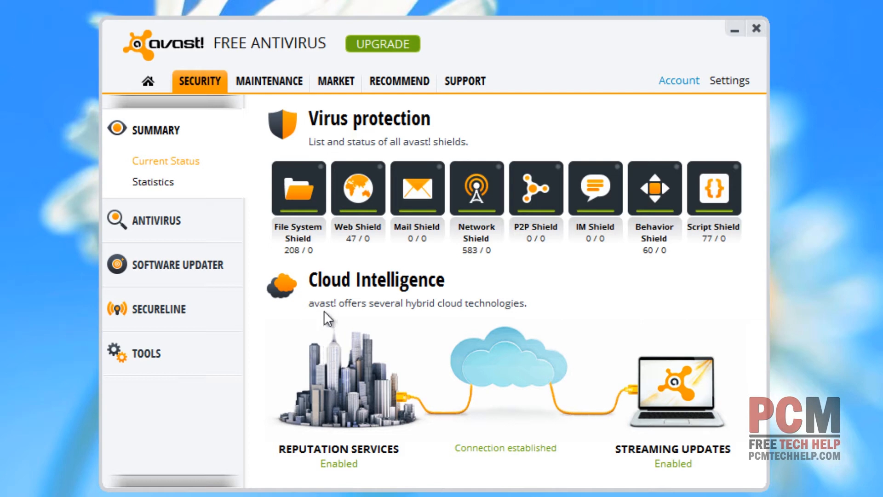
Step: Browse Maintenance's Virus Chest, Scan Logs, Registration and Update pages, then move to the Market tab
click(268, 81)
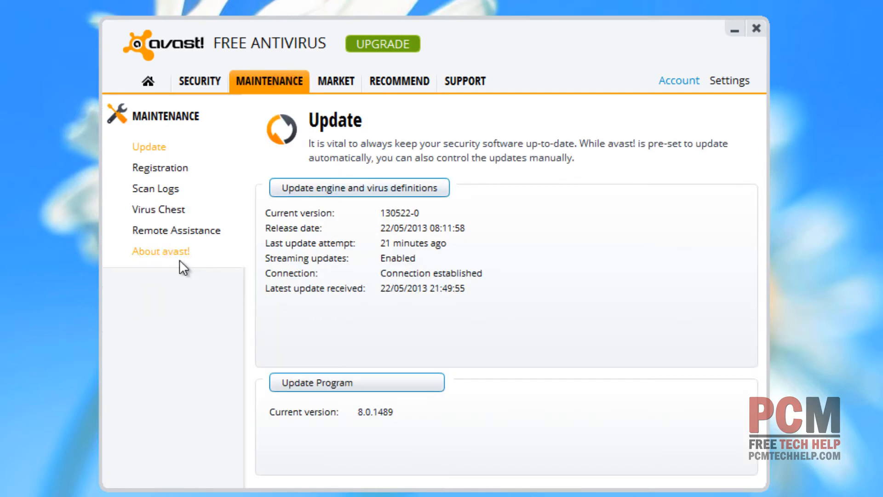
click(158, 209)
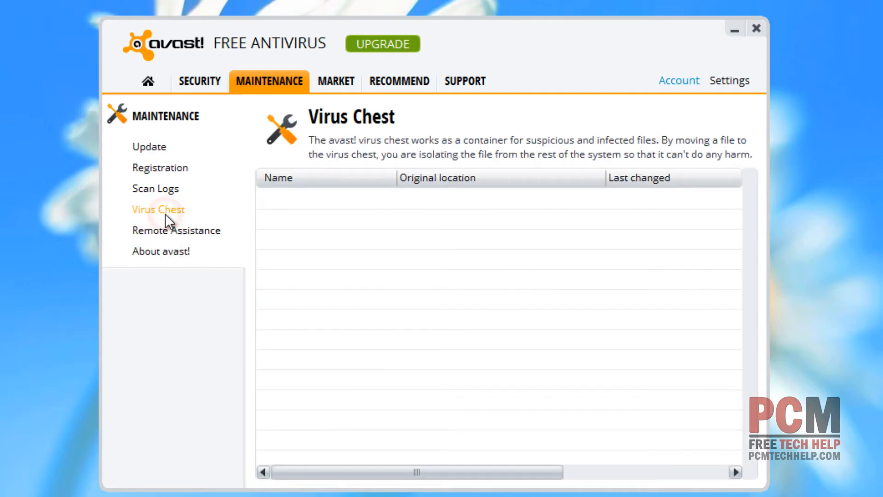
click(156, 188)
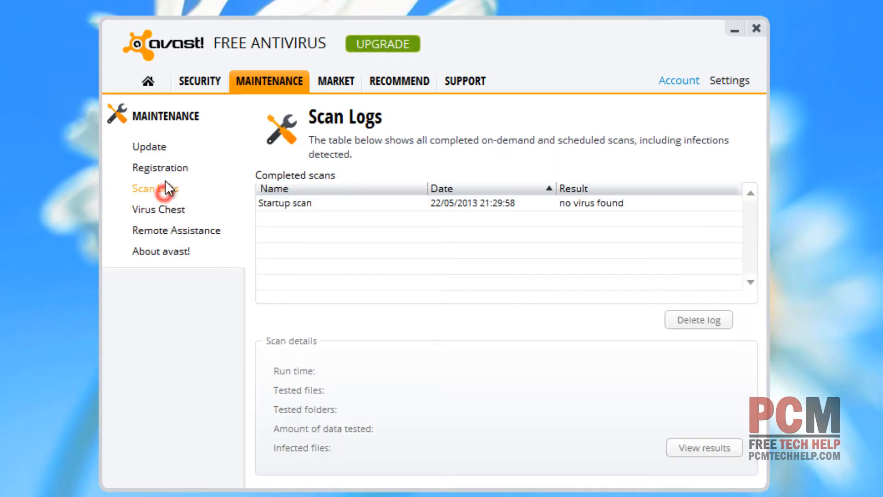
click(159, 168)
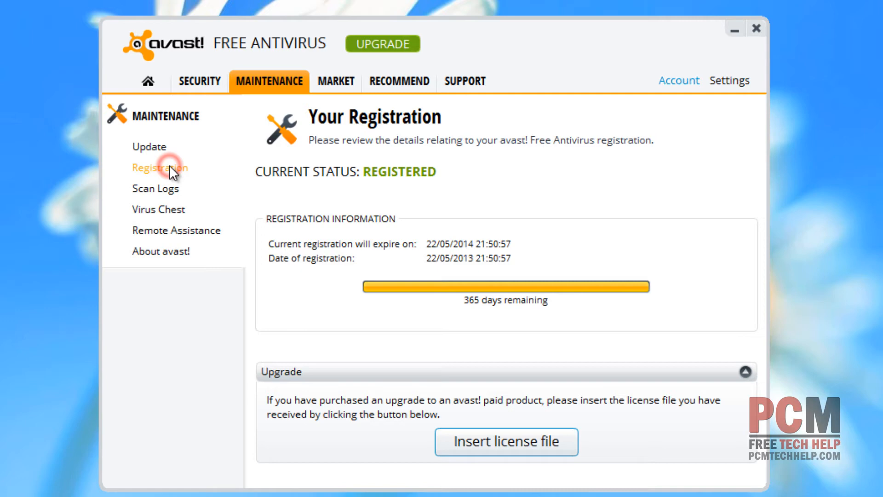
click(149, 146)
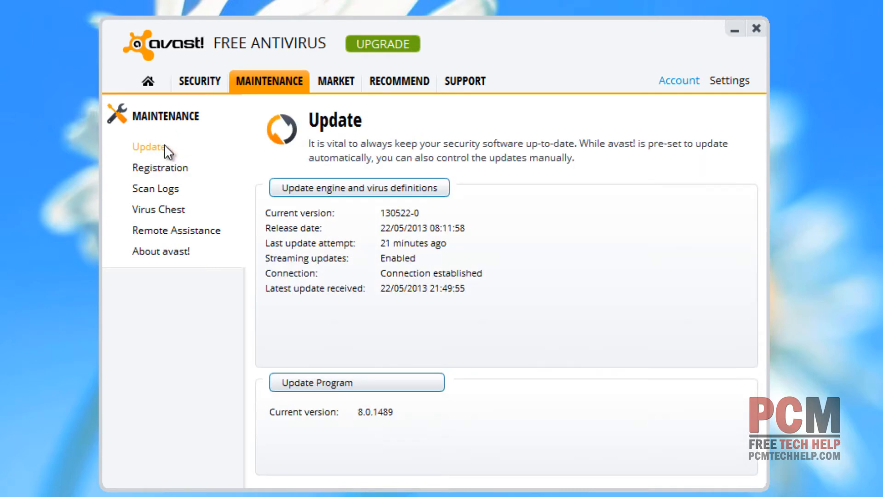
mouse_move(256, 157)
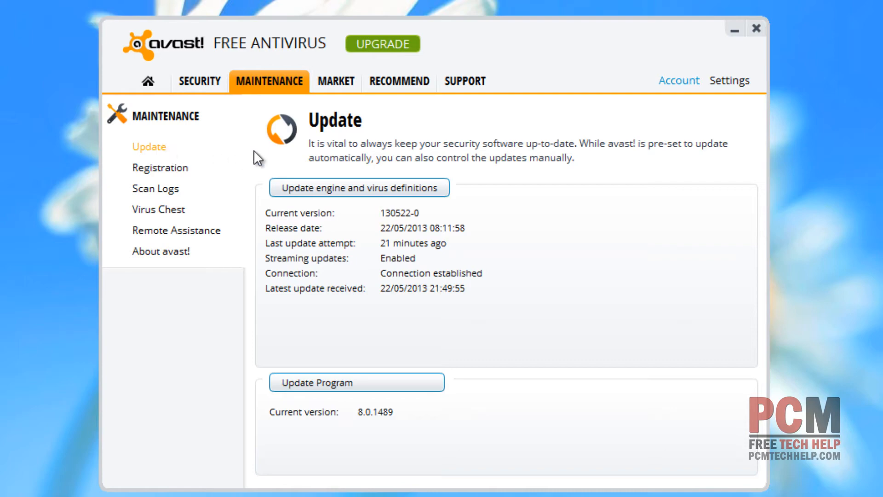
click(336, 81)
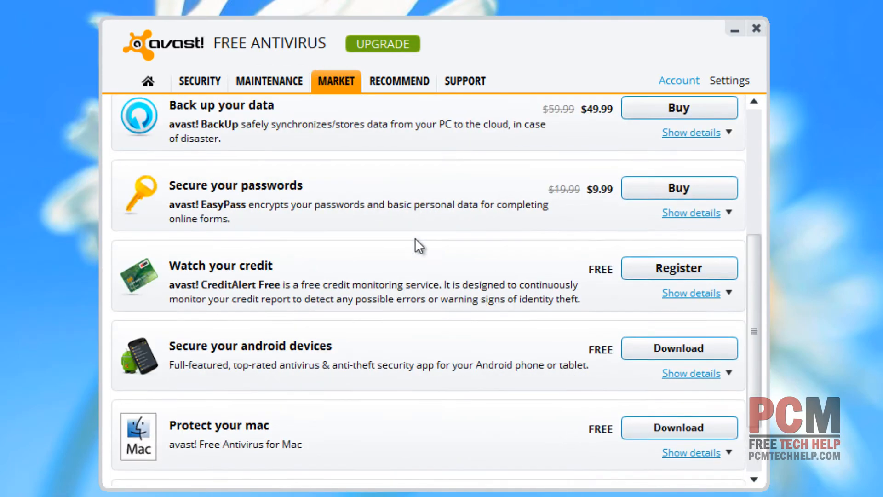
Step: View the Recommend and Support tabs, then bring up the program Settings window
click(399, 80)
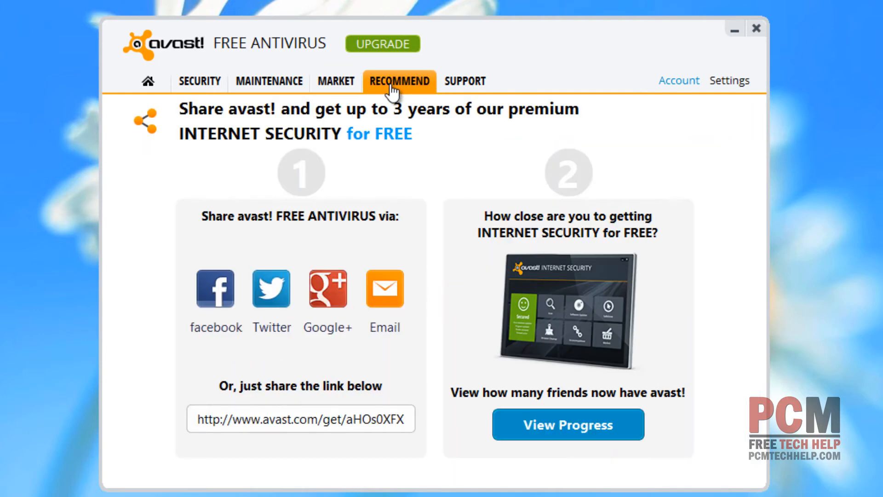
mouse_move(445, 114)
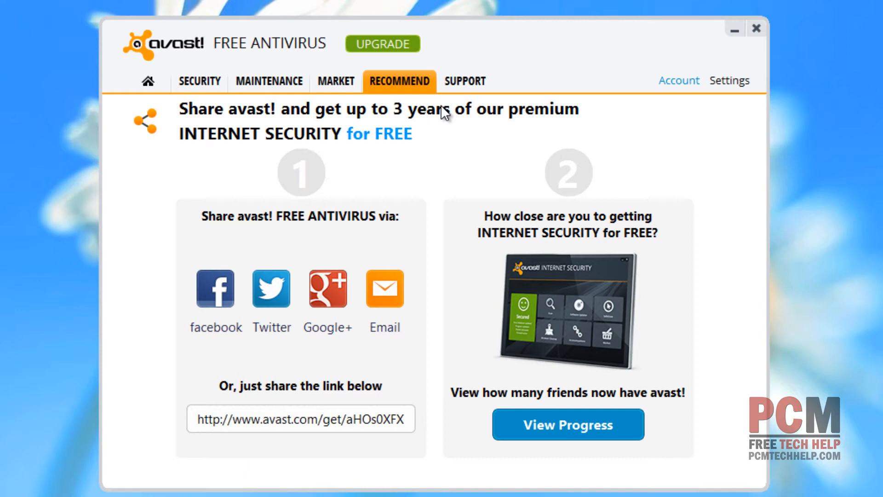
click(465, 81)
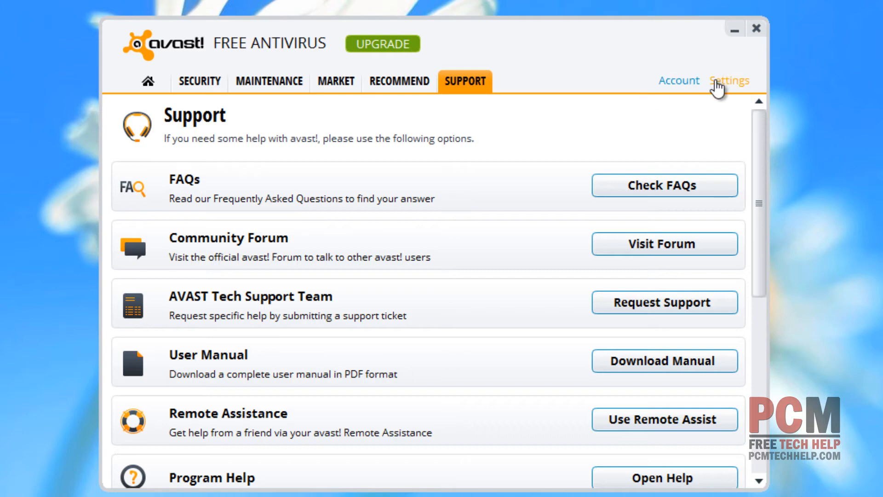
mouse_move(729, 90)
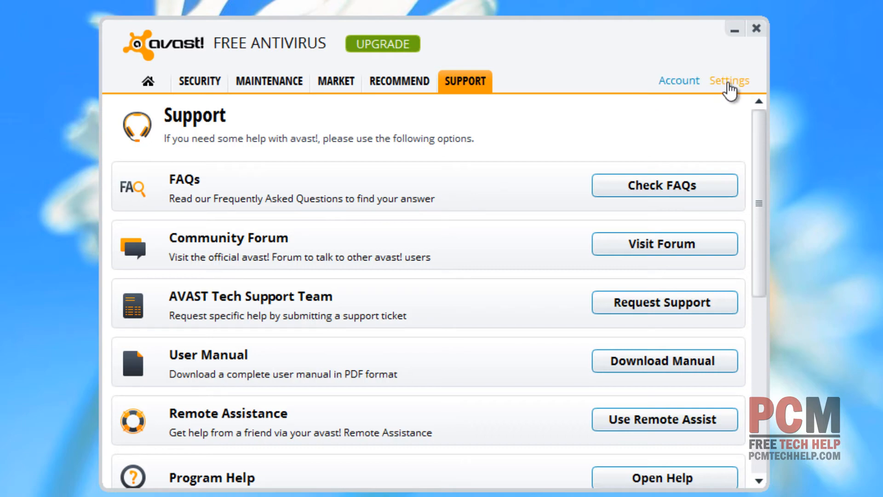
click(728, 80)
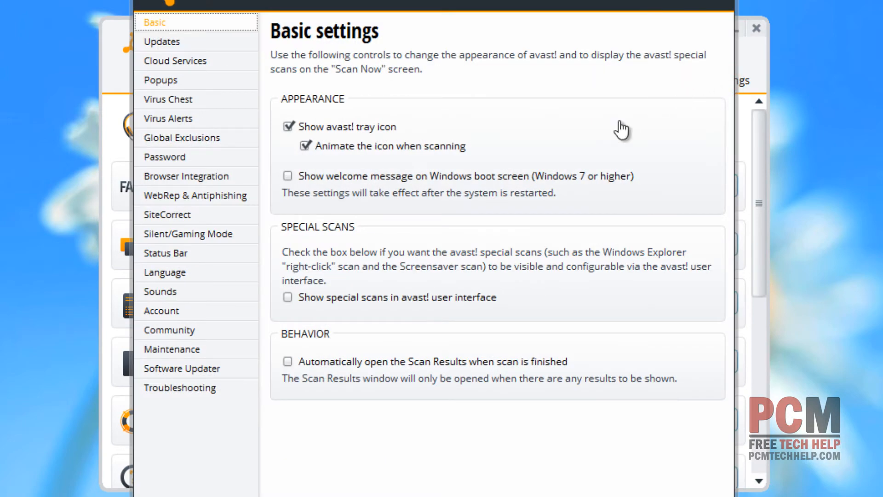
mouse_move(570, 215)
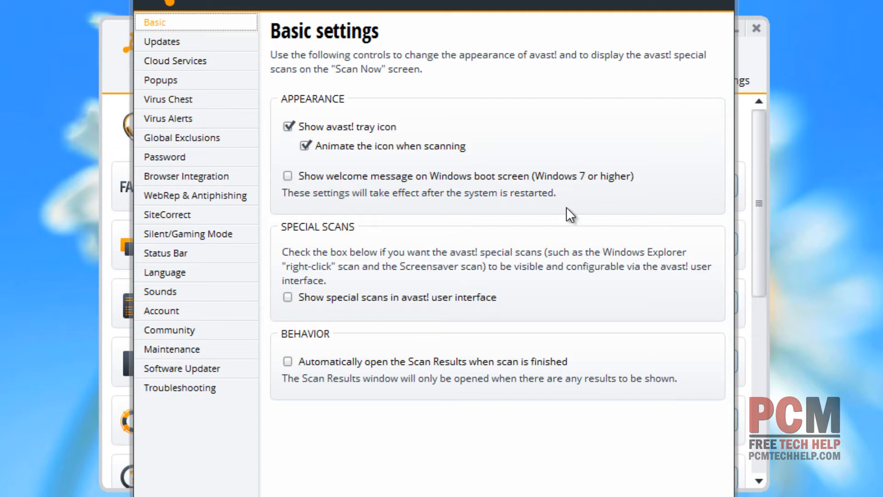
mouse_move(395, 404)
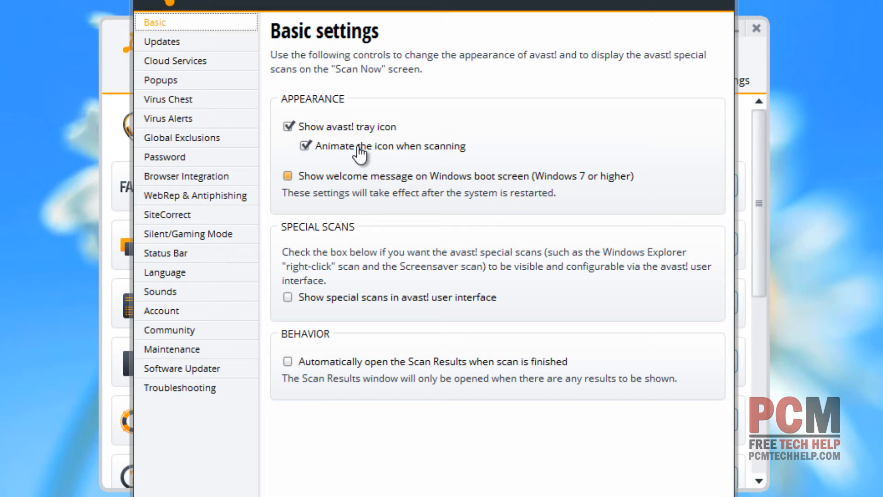
Step: Review a Basic settings option, then switch to the Updates settings page
click(287, 175)
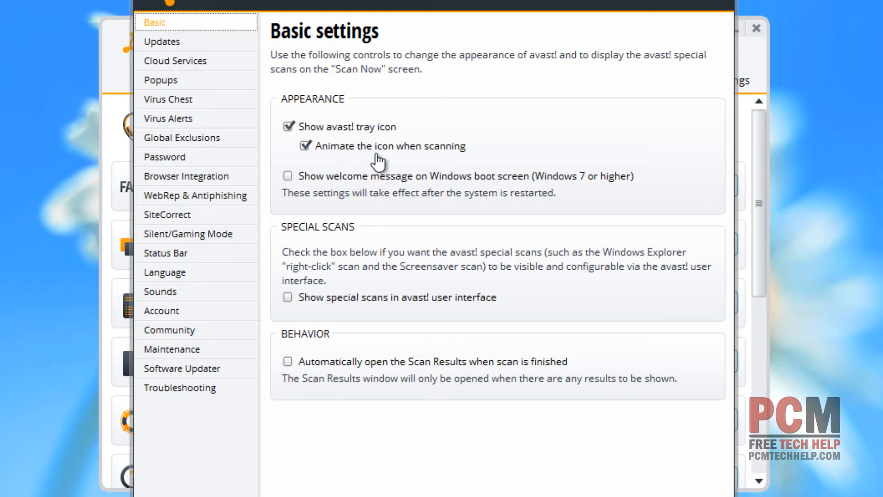
mouse_move(375, 157)
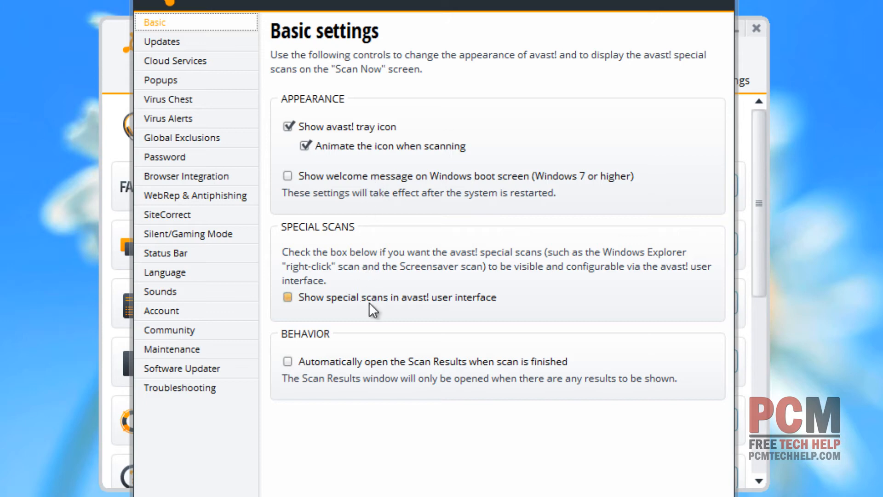
click(162, 41)
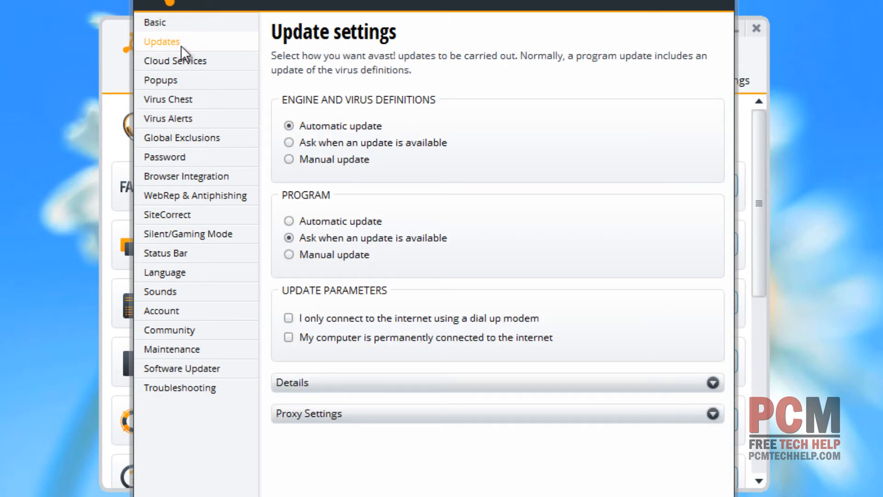
Step: View the Cloud Services and Popups settings pages, then move to the Virus Chest settings
click(288, 160)
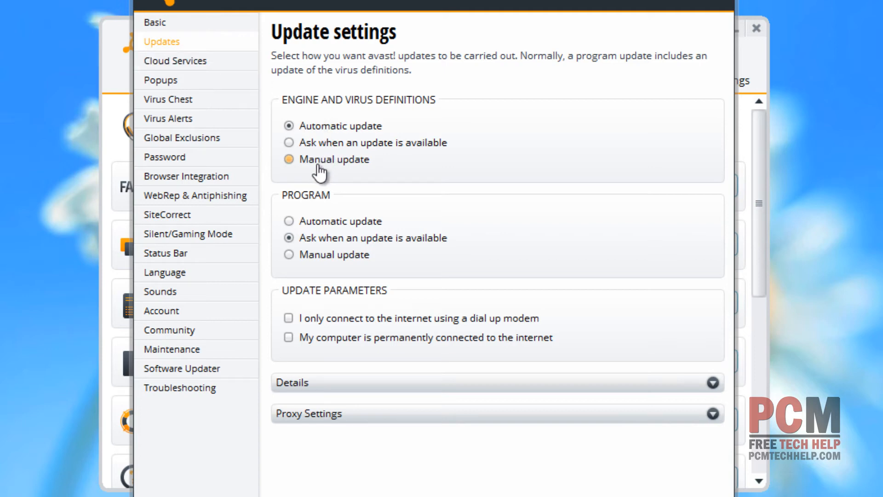
click(175, 61)
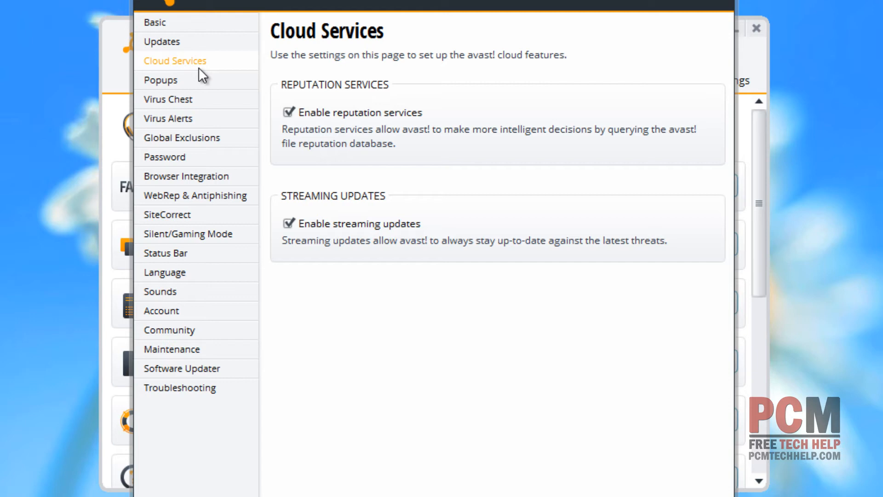
mouse_move(351, 252)
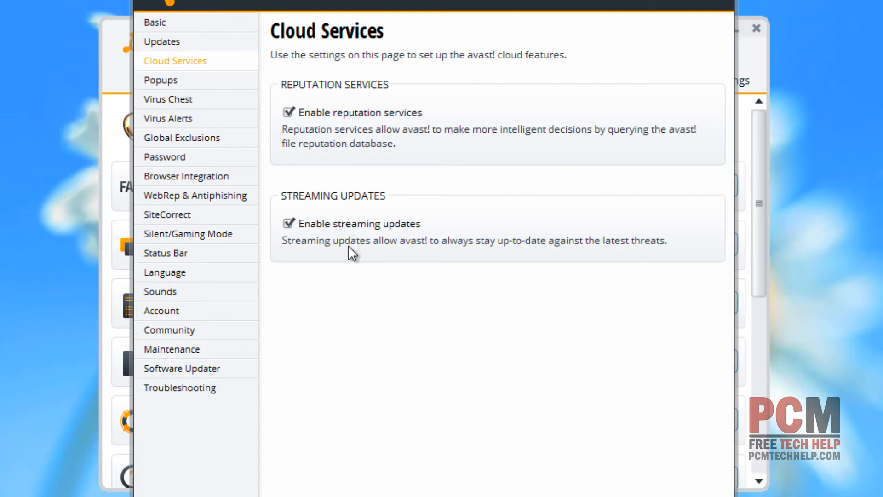
mouse_move(337, 269)
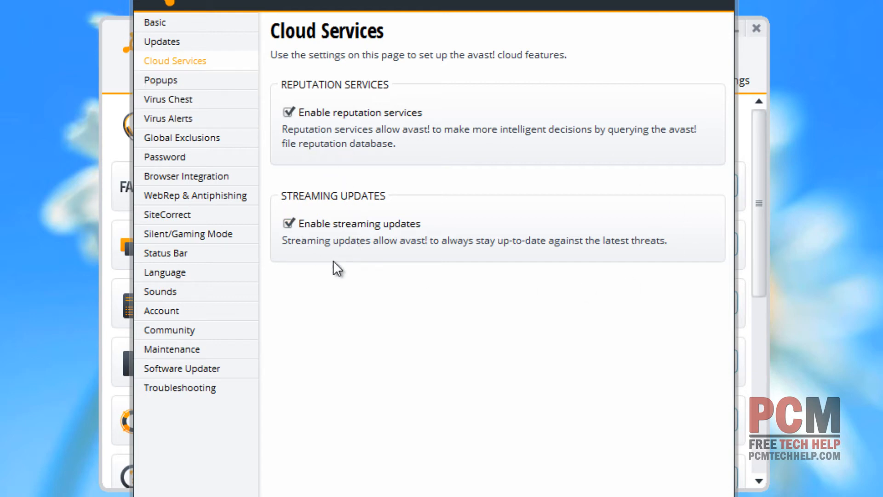
click(160, 79)
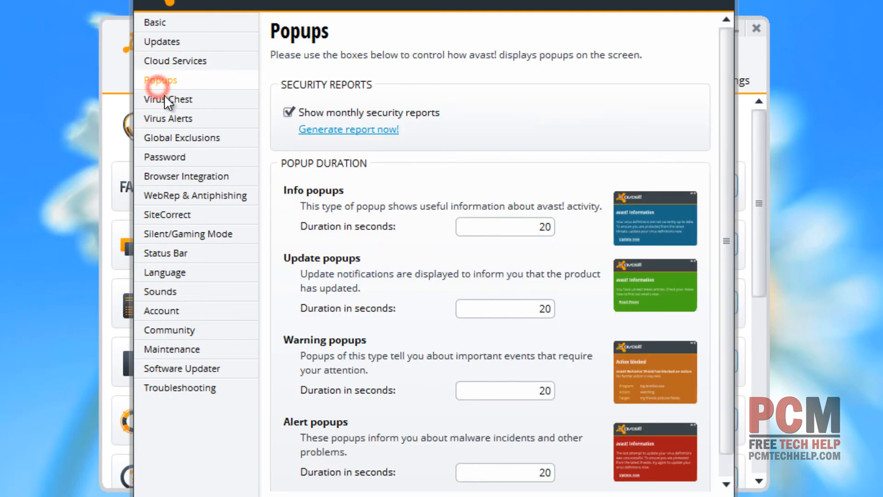
mouse_move(453, 332)
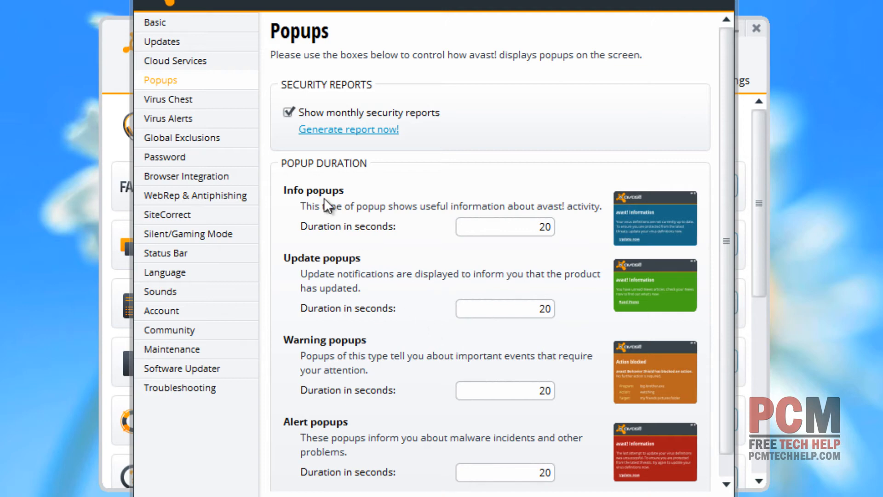
click(167, 99)
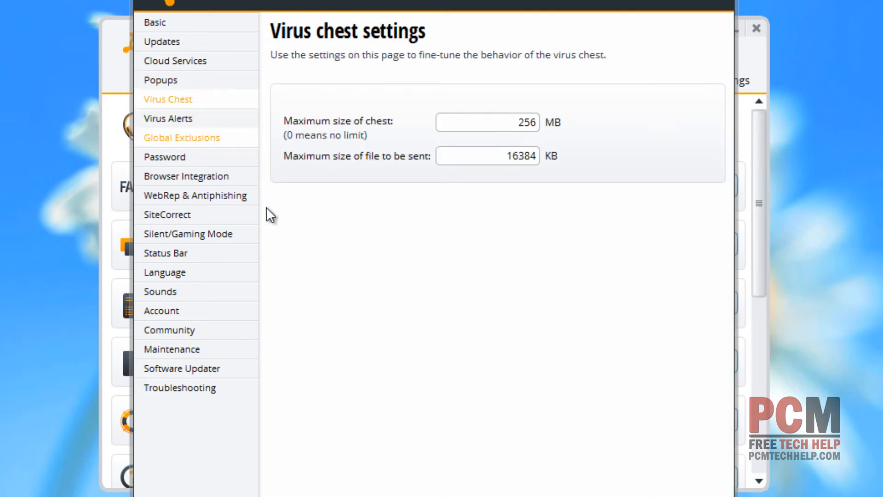
mouse_move(431, 278)
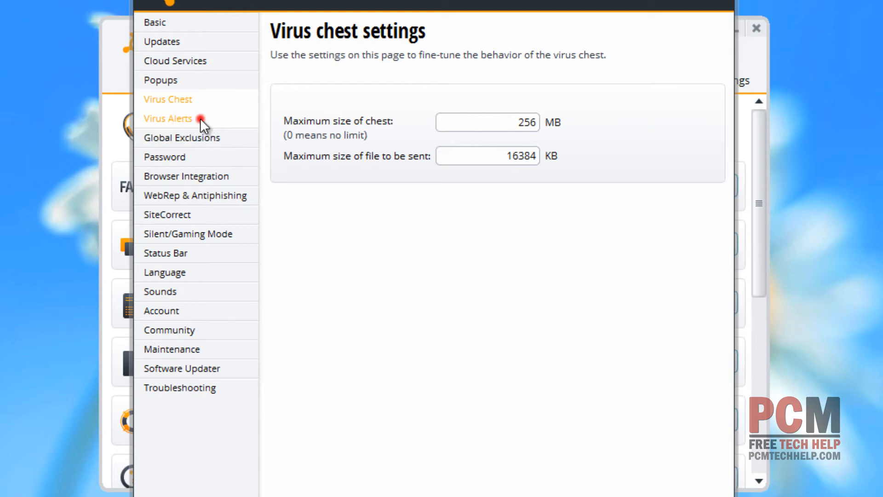
Step: Review the Virus Alerts targets, then show the Global Exclusions settings
click(167, 119)
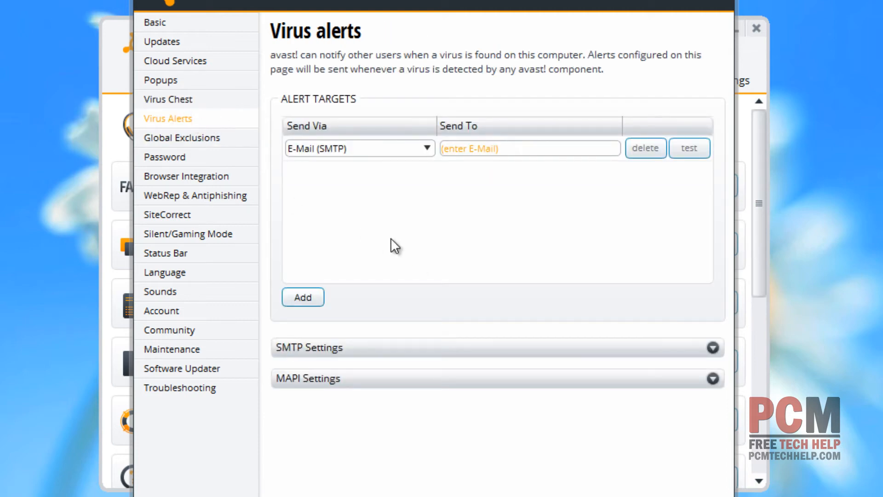
mouse_move(382, 293)
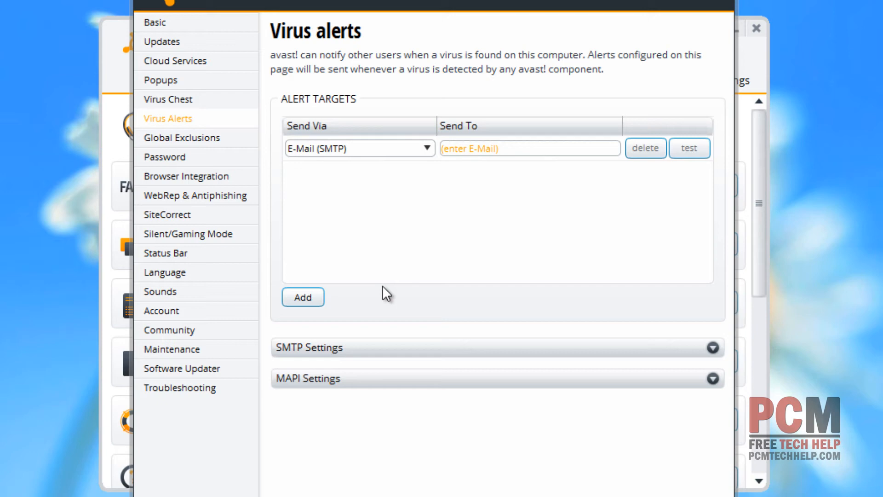
mouse_move(385, 265)
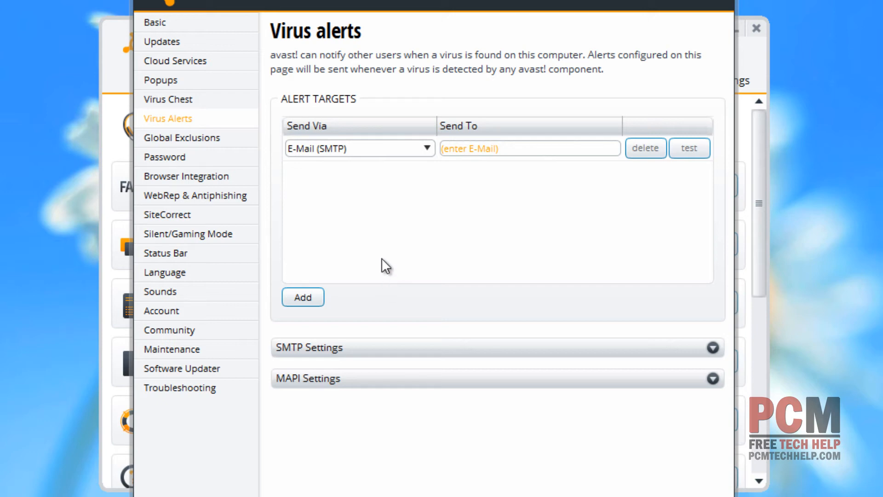
mouse_move(377, 257)
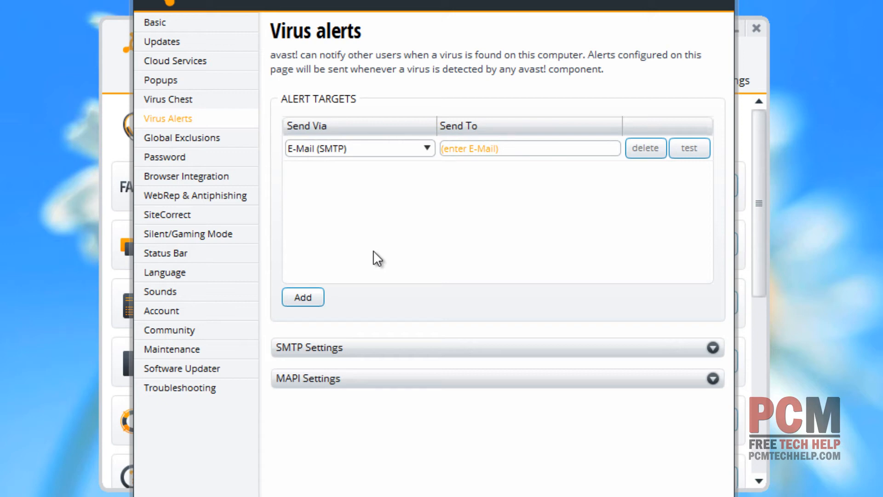
click(182, 137)
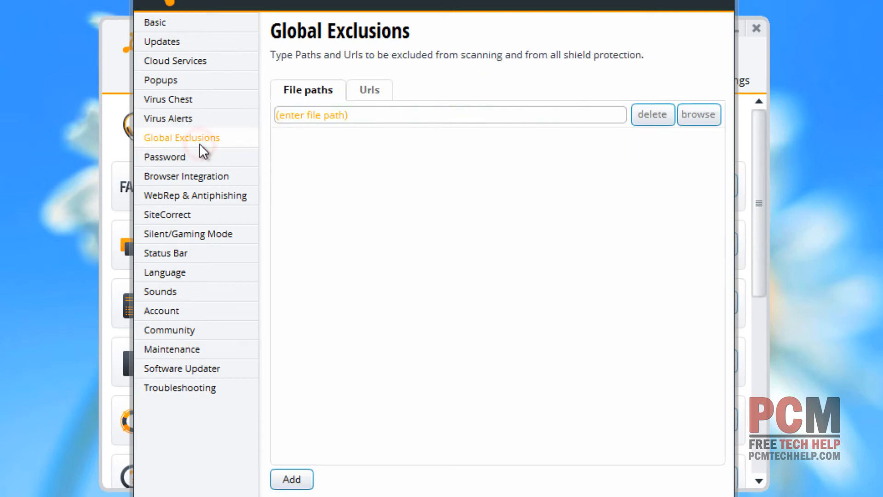
mouse_move(199, 164)
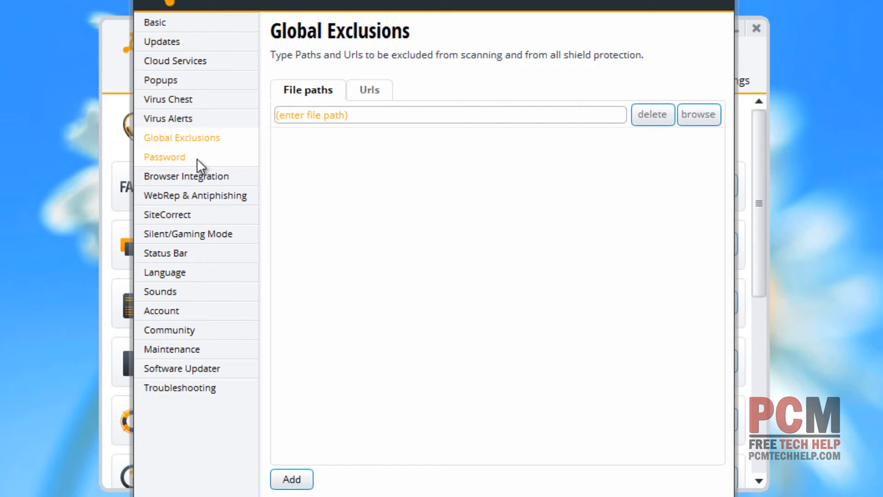
mouse_move(218, 167)
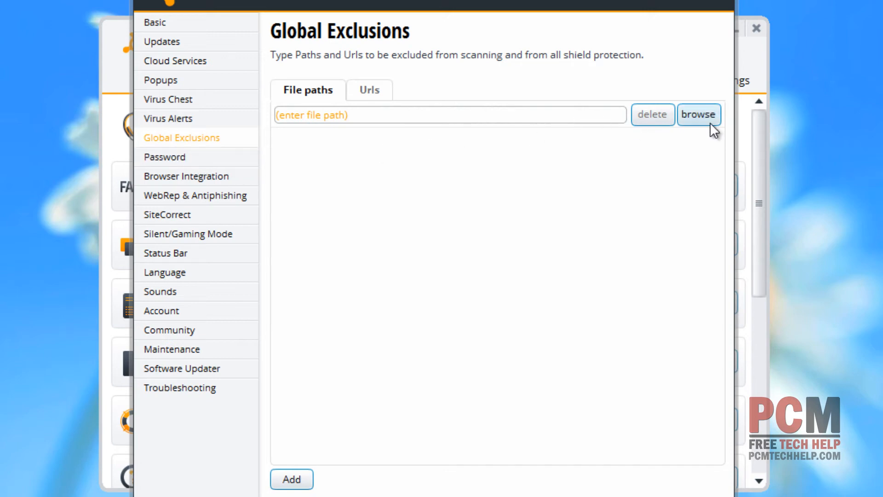
mouse_move(289, 167)
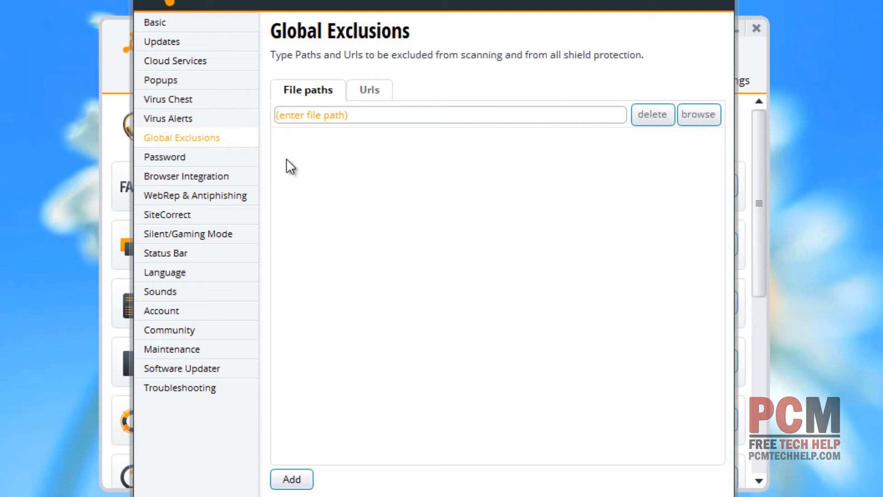
Step: View the URL exclusions list, then move to the Password protection settings
click(369, 91)
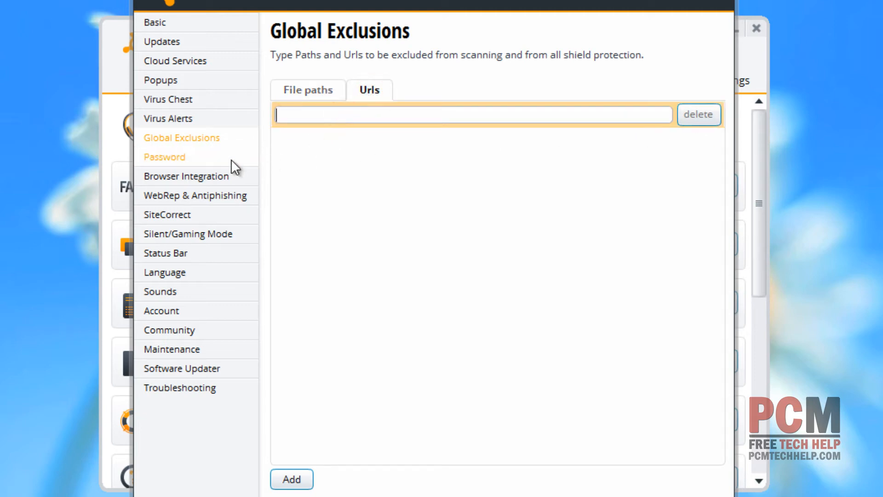
click(164, 157)
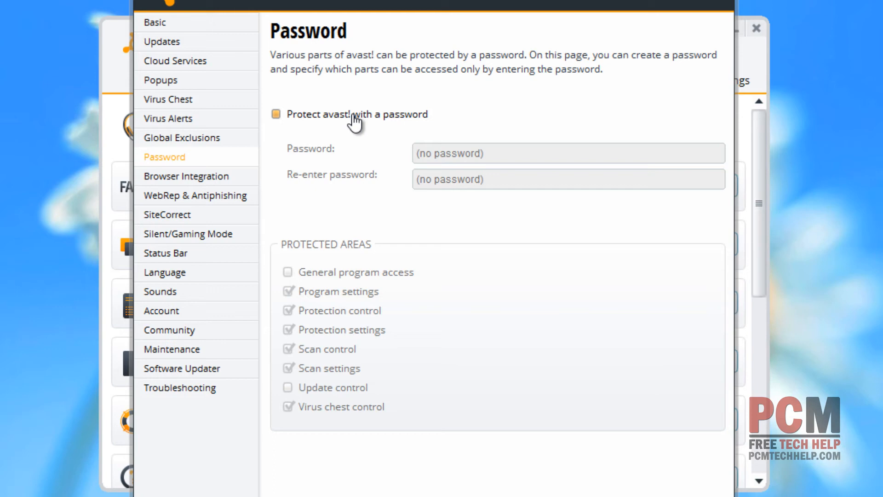
mouse_move(355, 127)
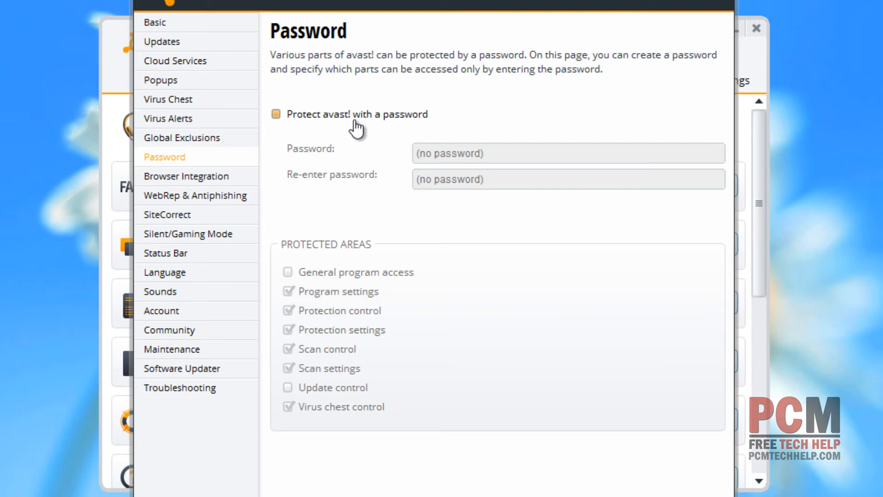
Step: Step through Browser Integration, WebRep & Antiphishing and SiteCorrect, ending on Silent/Gaming Mode settings
click(187, 175)
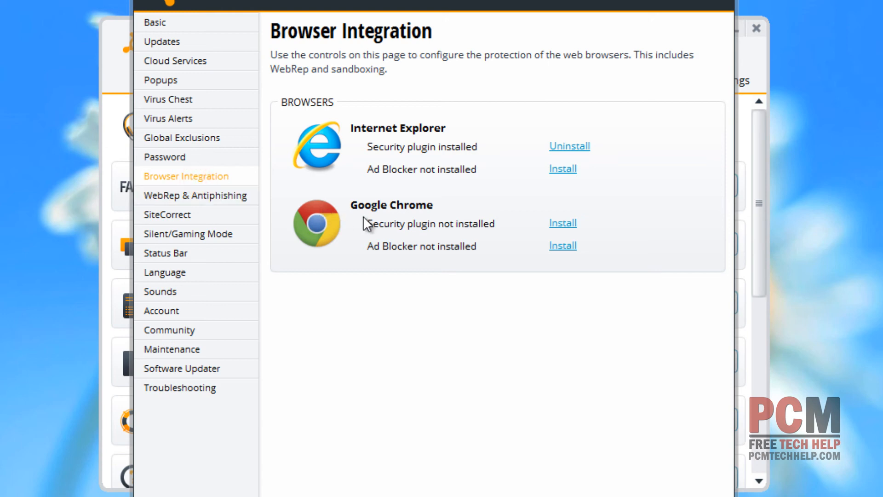
mouse_move(526, 255)
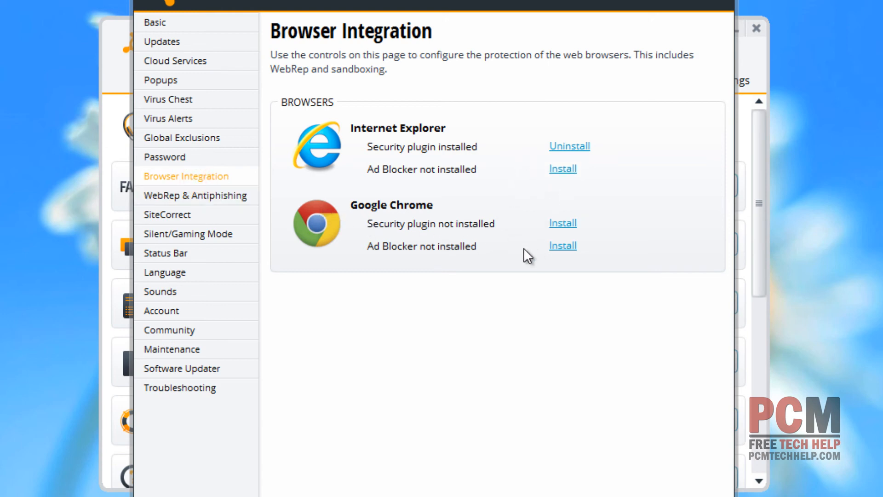
mouse_move(471, 269)
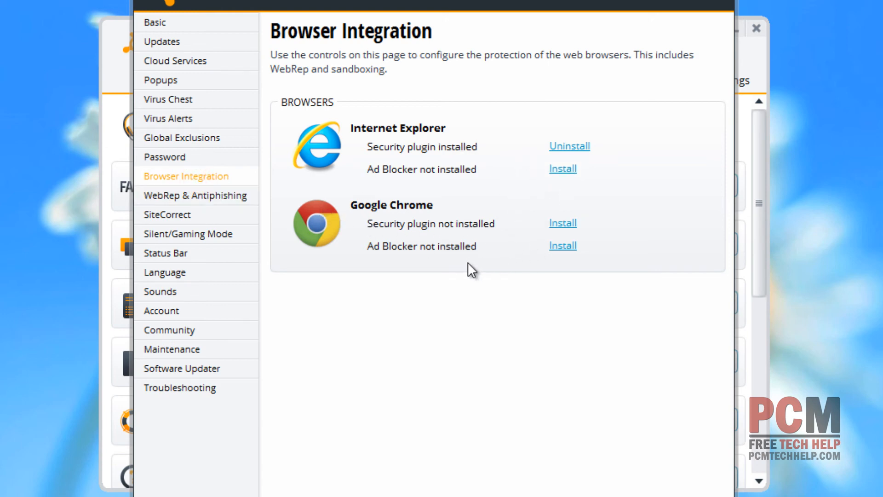
mouse_move(194, 209)
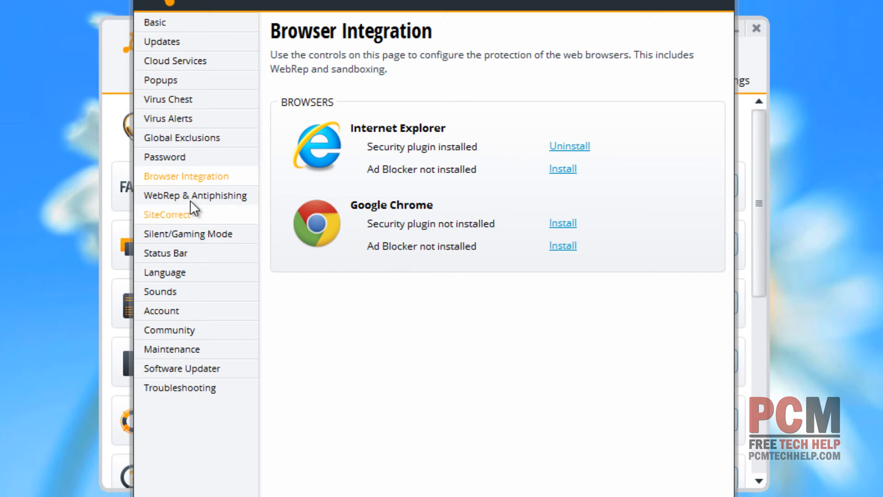
click(195, 195)
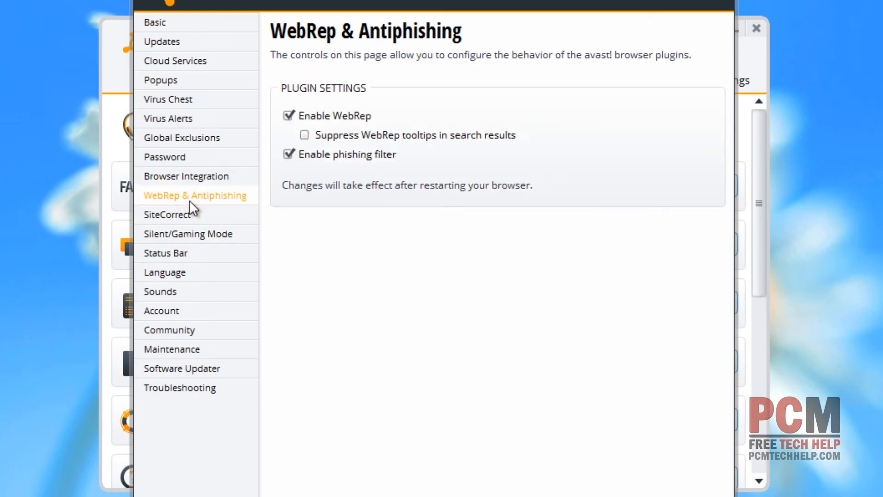
mouse_move(321, 194)
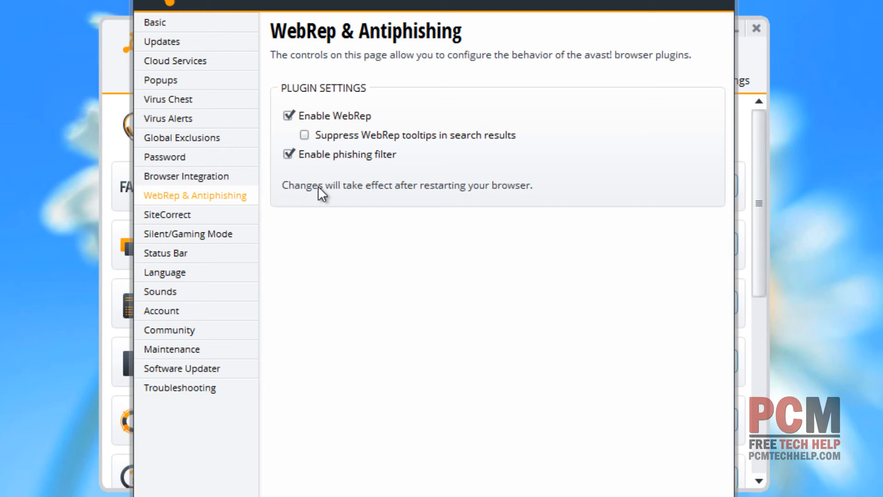
mouse_move(410, 313)
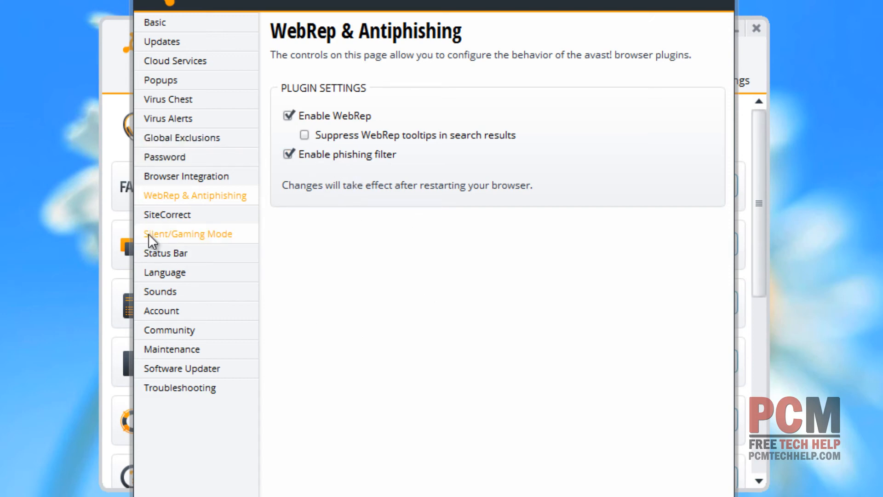
click(166, 214)
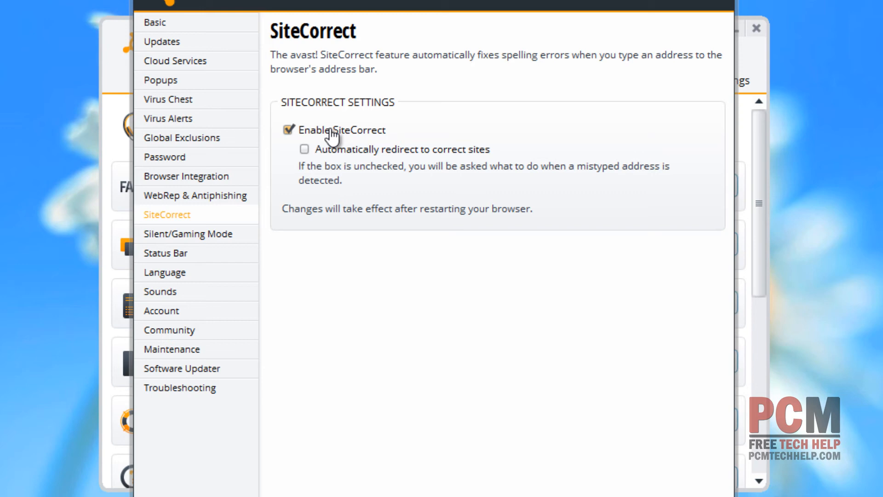
click(187, 232)
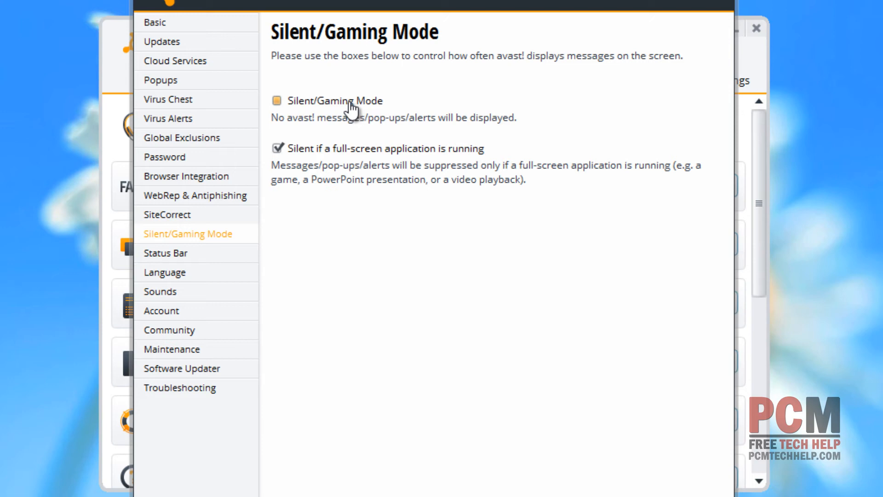
mouse_move(392, 134)
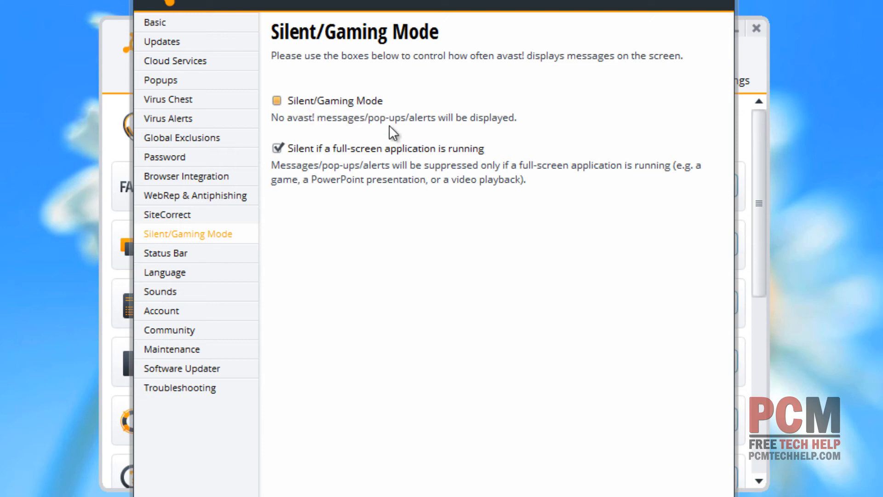
click(276, 100)
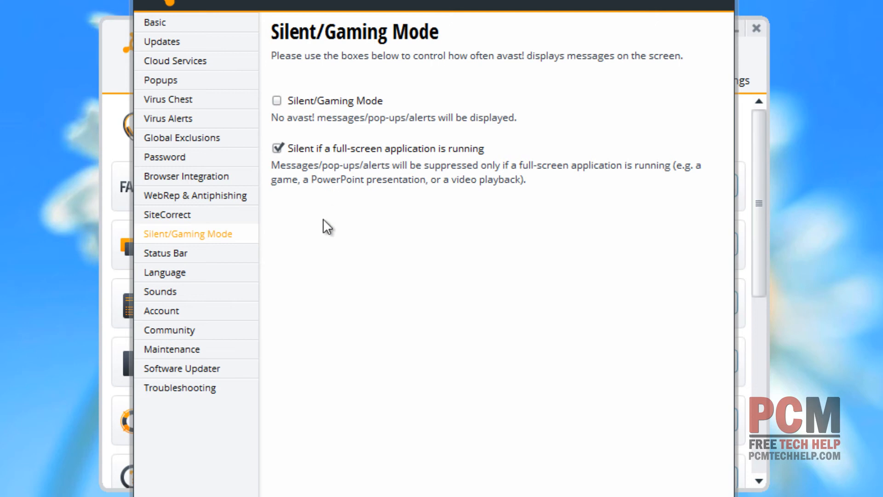
Step: View the Status Bar, Language and Account settings pages in turn
click(166, 253)
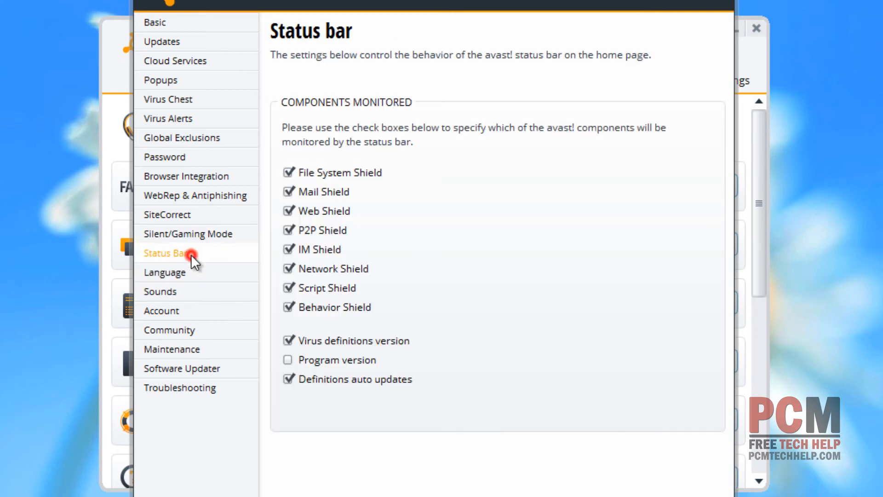
mouse_move(165, 272)
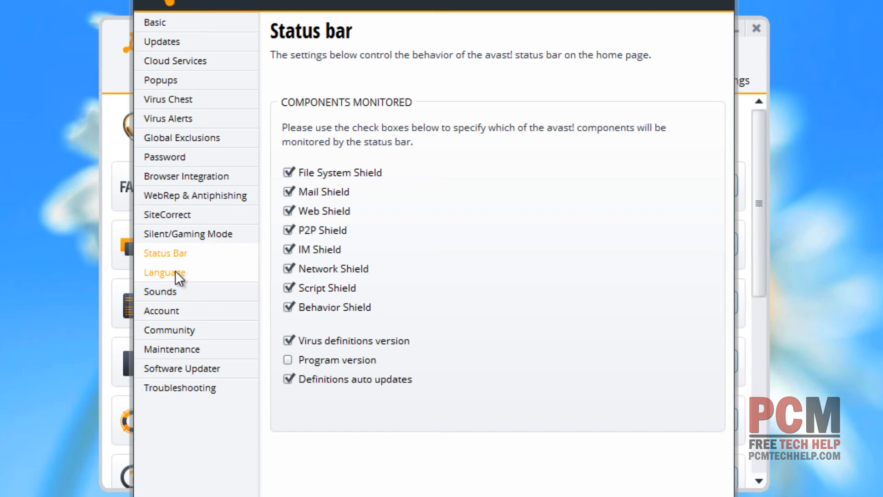
click(165, 272)
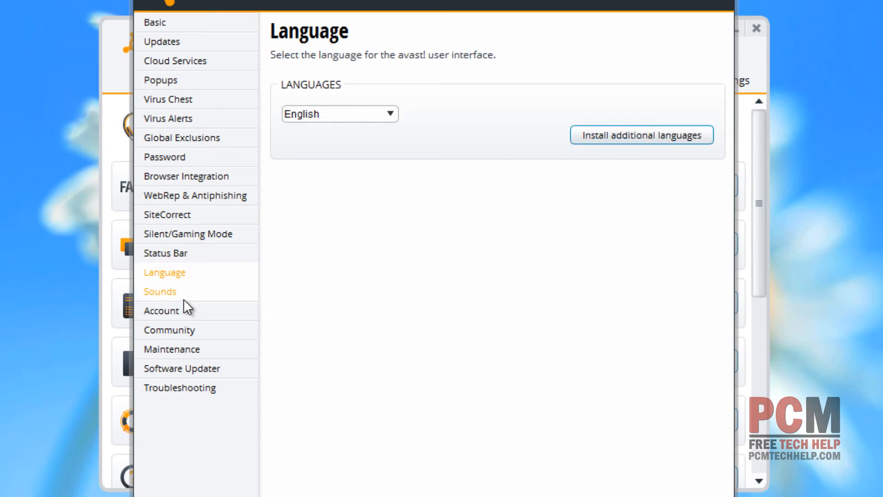
click(161, 310)
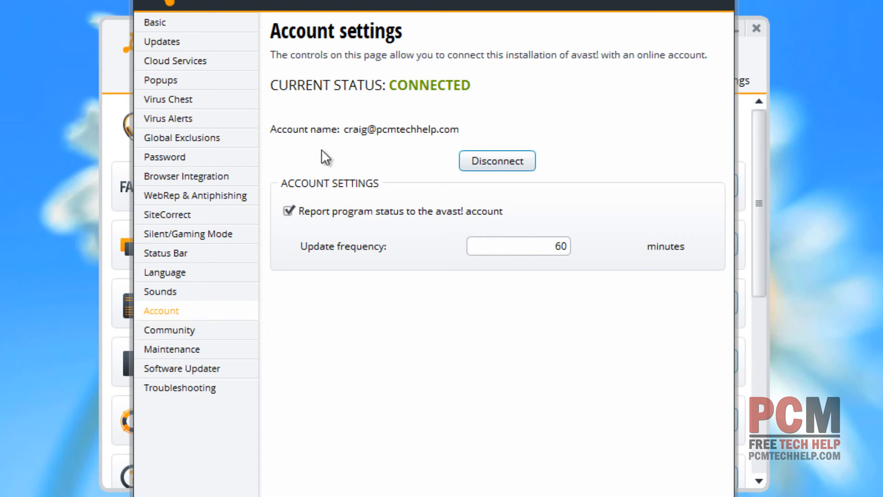
Step: View the Community and Maintenance pages, ending on the Software Updater settings
click(169, 330)
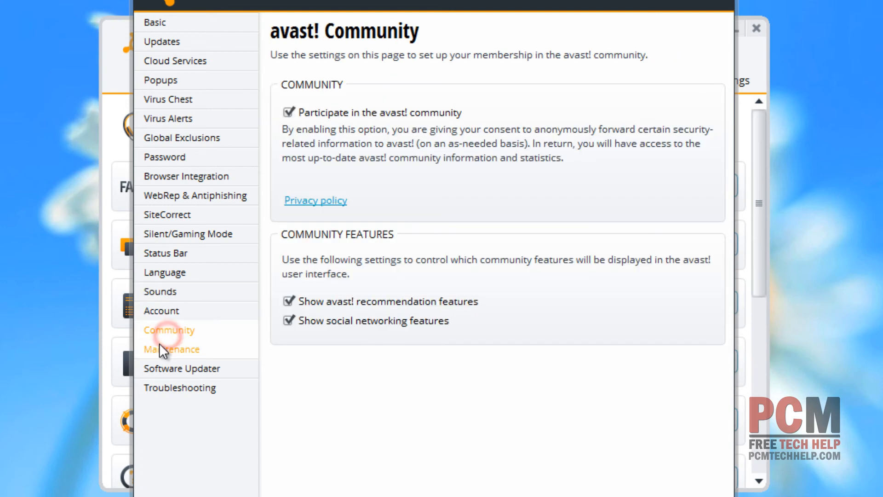
mouse_move(246, 337)
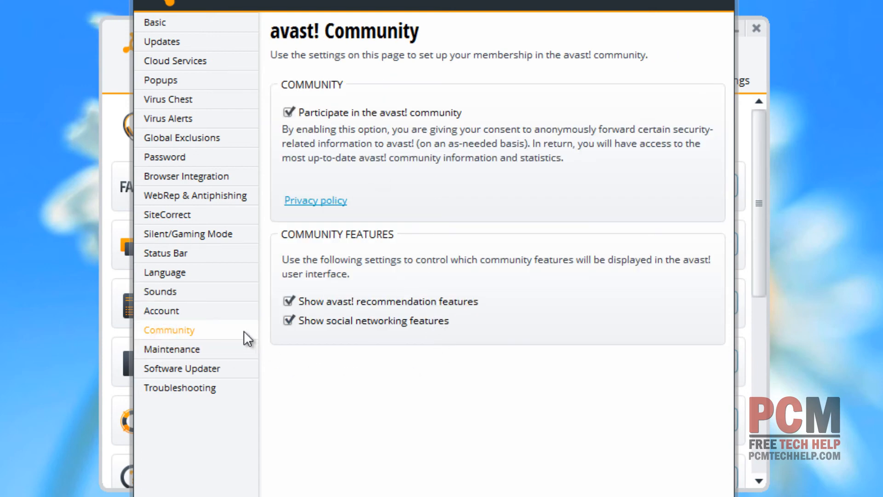
click(172, 349)
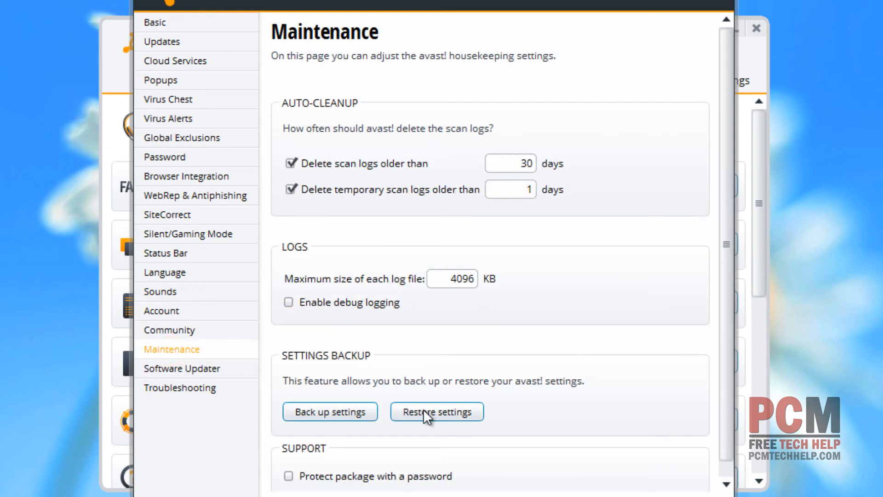
mouse_move(181, 374)
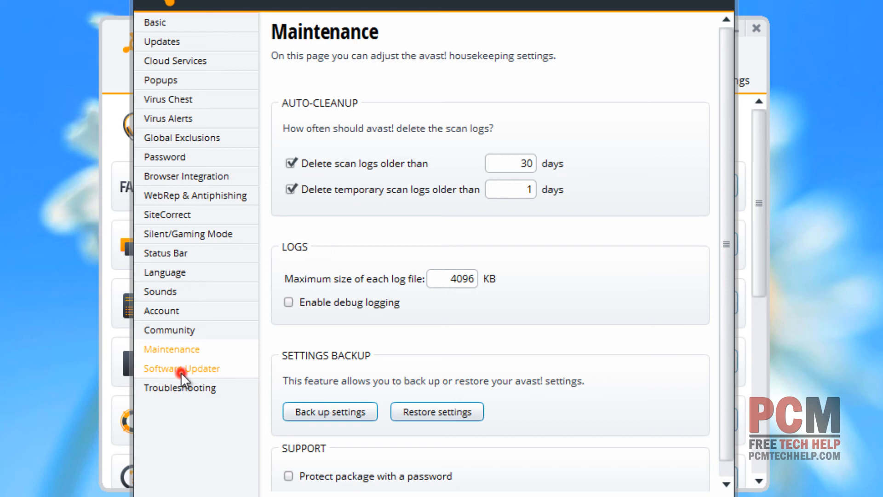
click(182, 368)
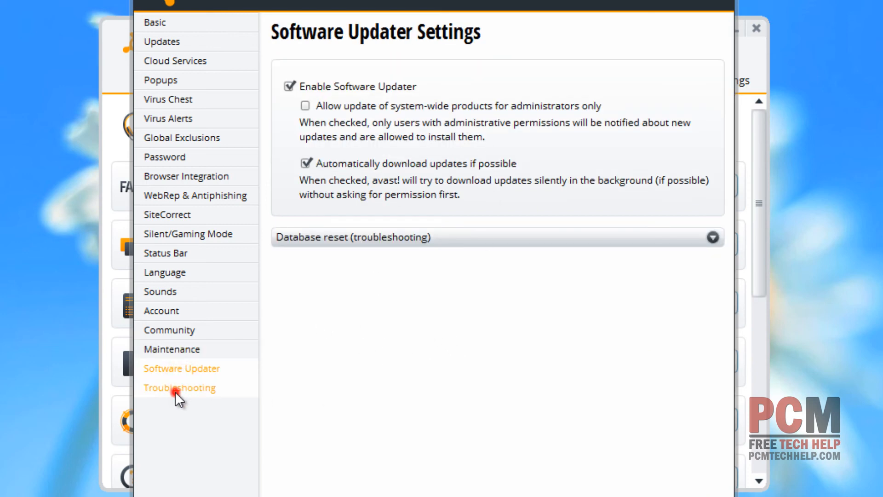
Step: Show the Troubleshooting settings page
click(179, 387)
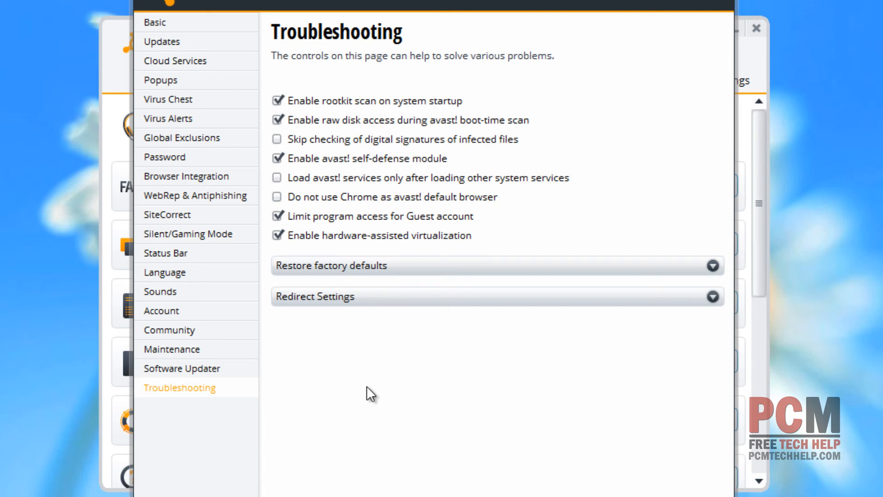
mouse_move(462, 425)
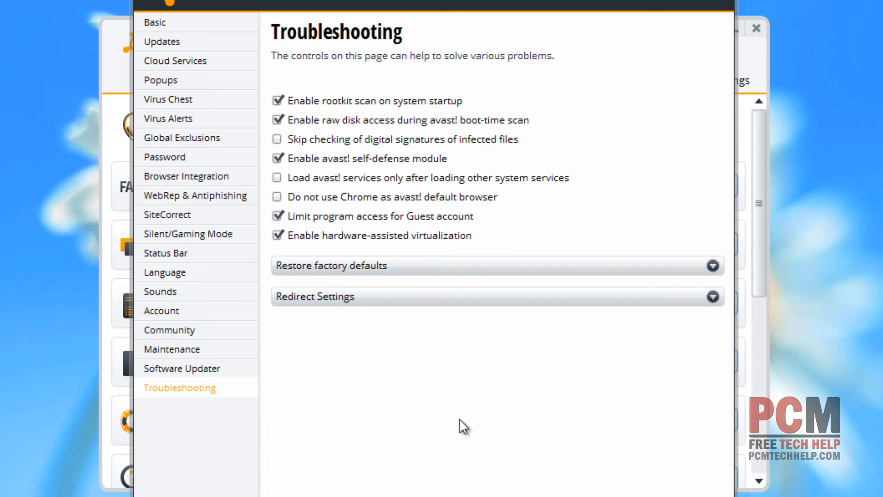
mouse_move(391, 471)
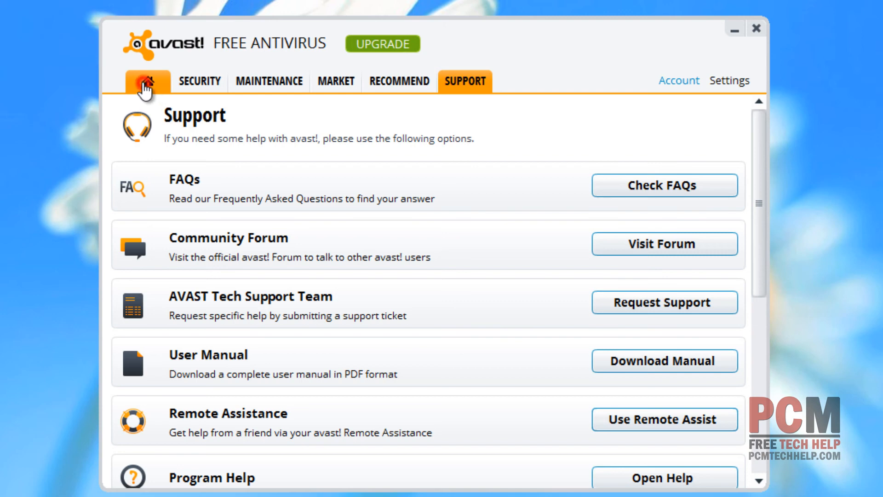
Step: Return to the Home screen, then show the Security virus protection summary
click(147, 81)
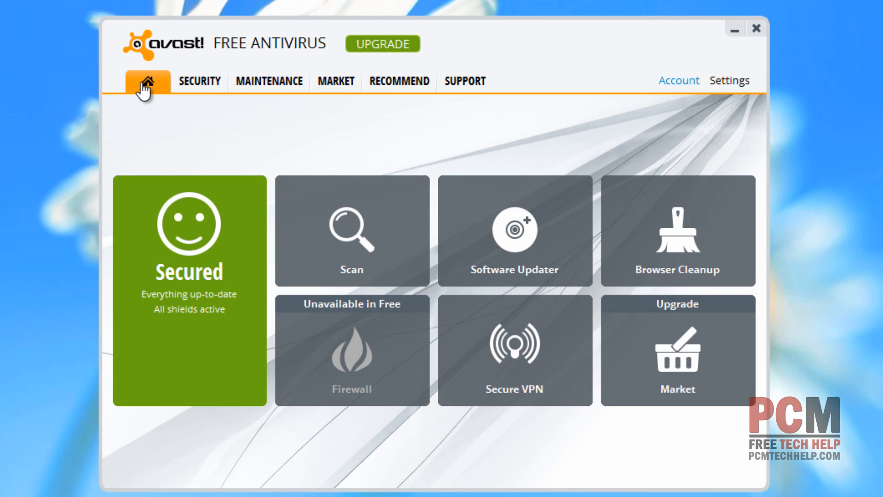
mouse_move(189, 227)
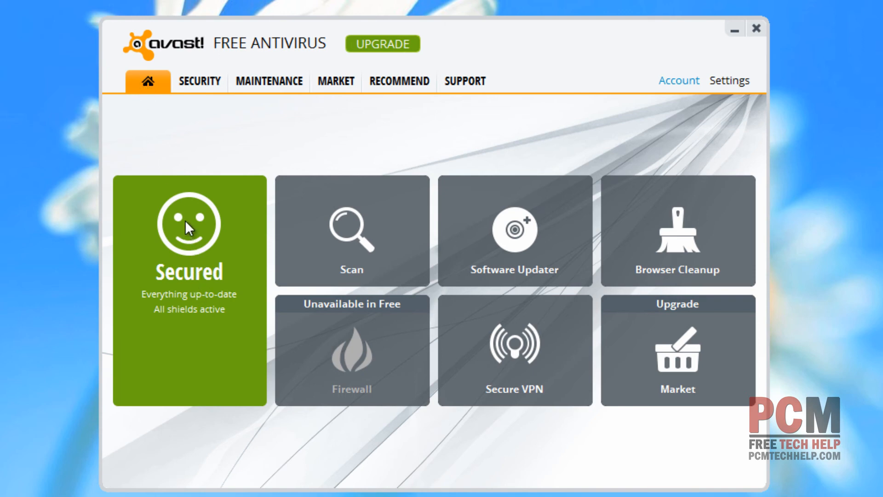
mouse_move(269, 219)
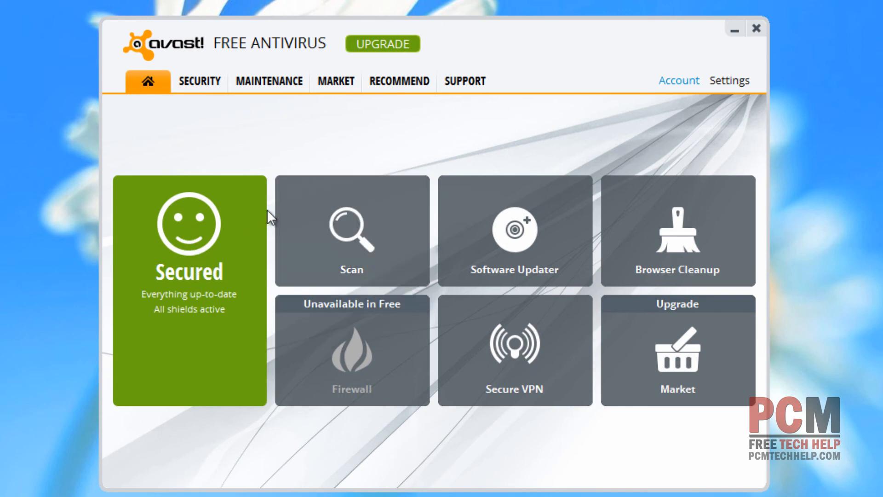
mouse_move(237, 119)
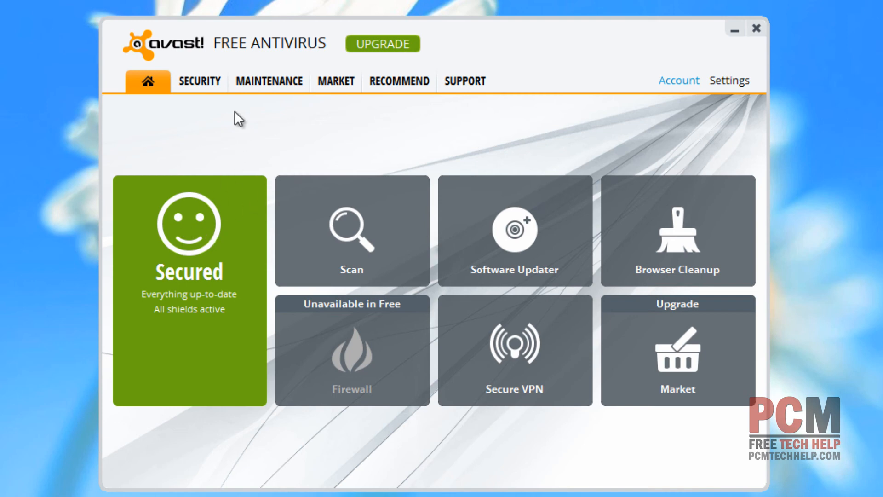
click(199, 81)
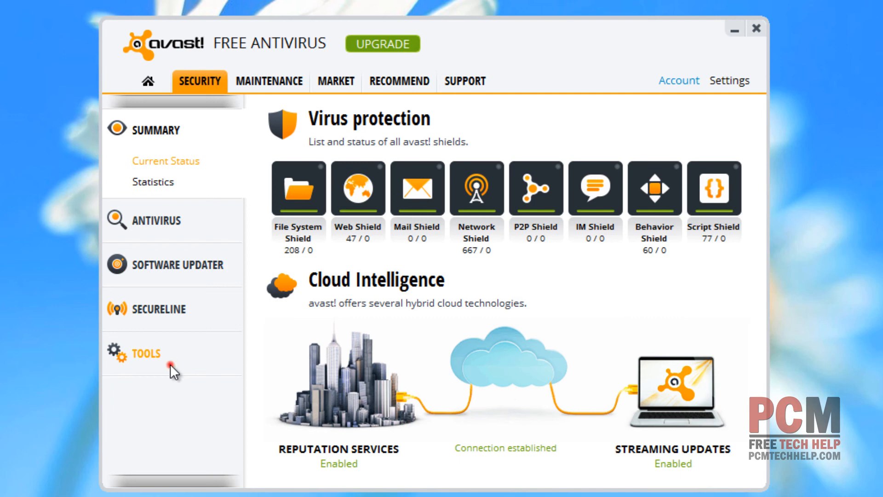
Step: From Tools, view Browser Cleanup, then AccessAnywhere's remote control with its Premier offer
click(148, 353)
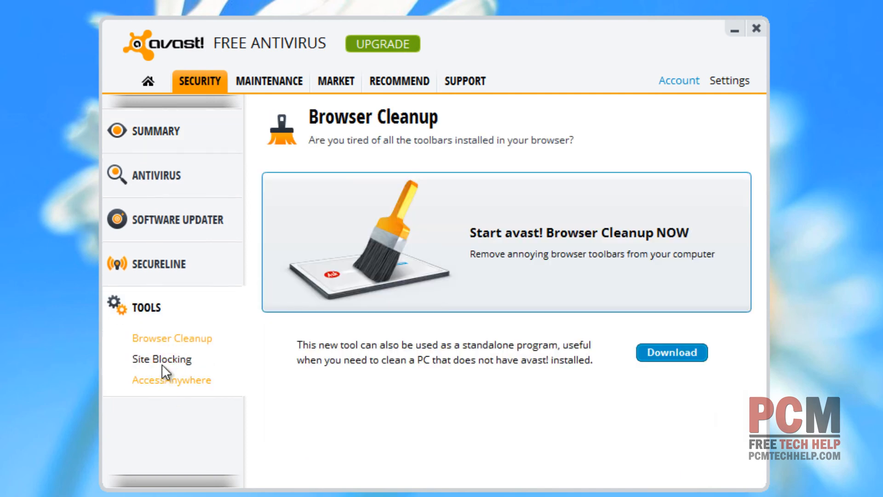
mouse_move(571, 250)
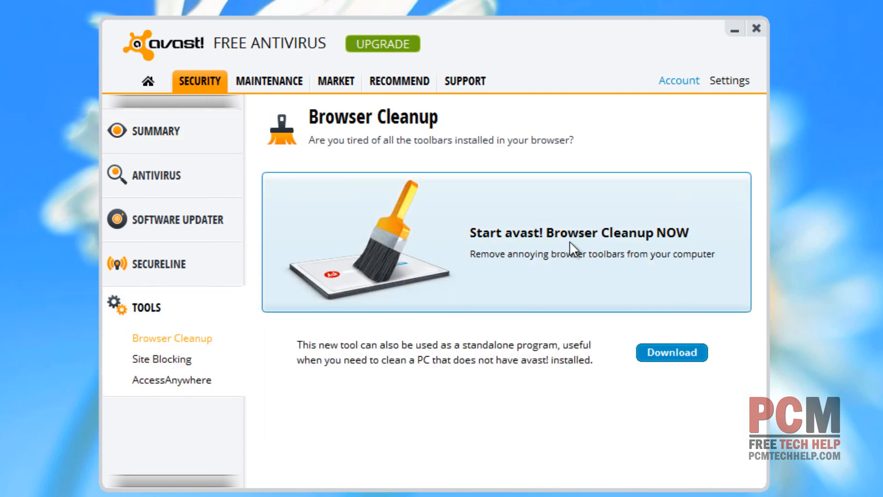
mouse_move(172, 366)
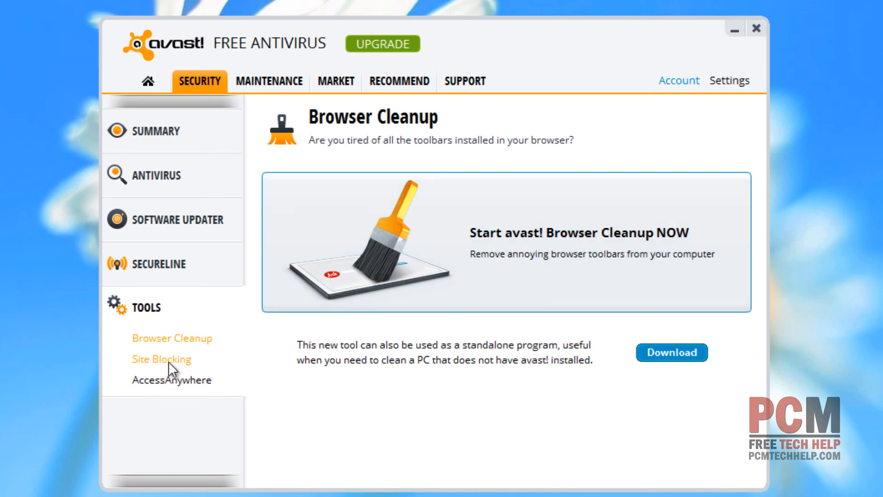
click(171, 380)
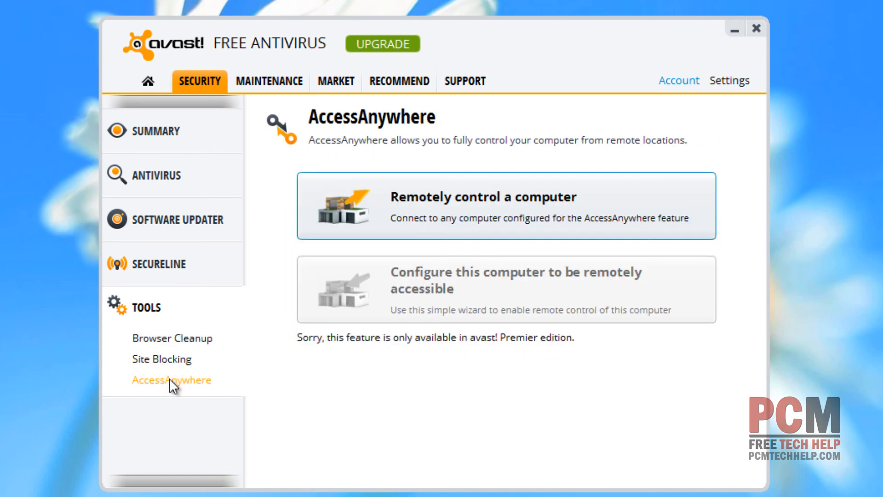
click(504, 205)
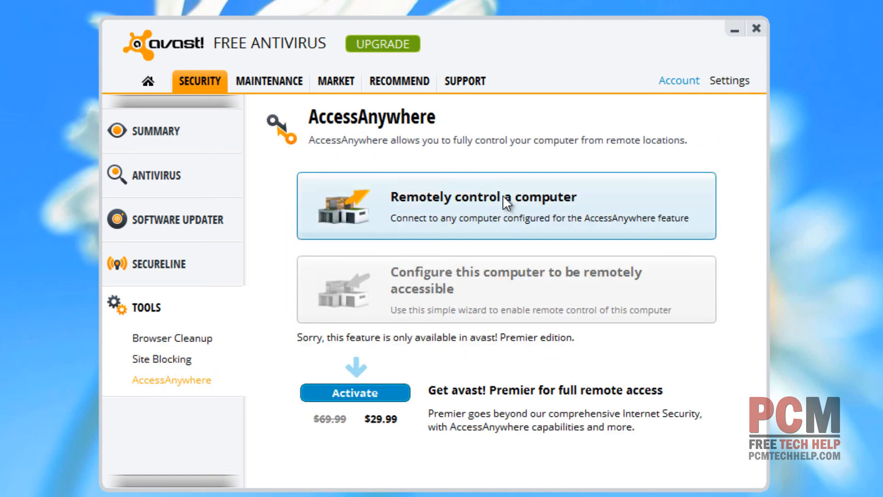
mouse_move(559, 404)
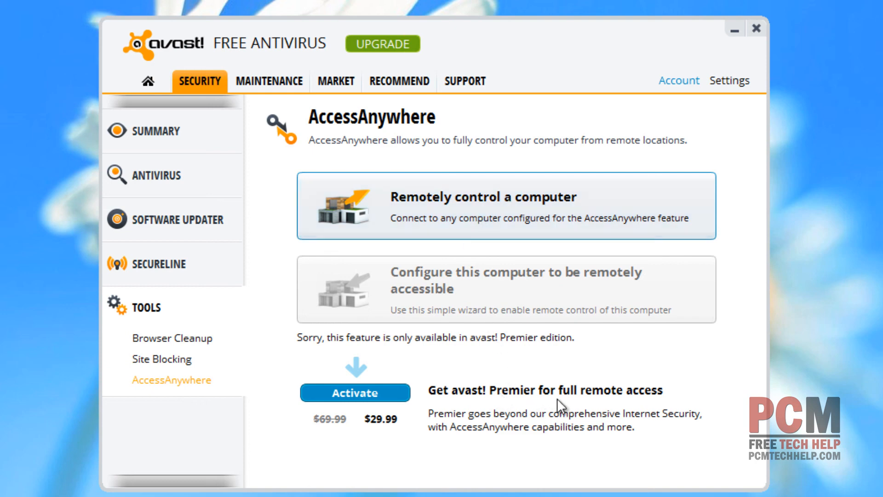
mouse_move(555, 360)
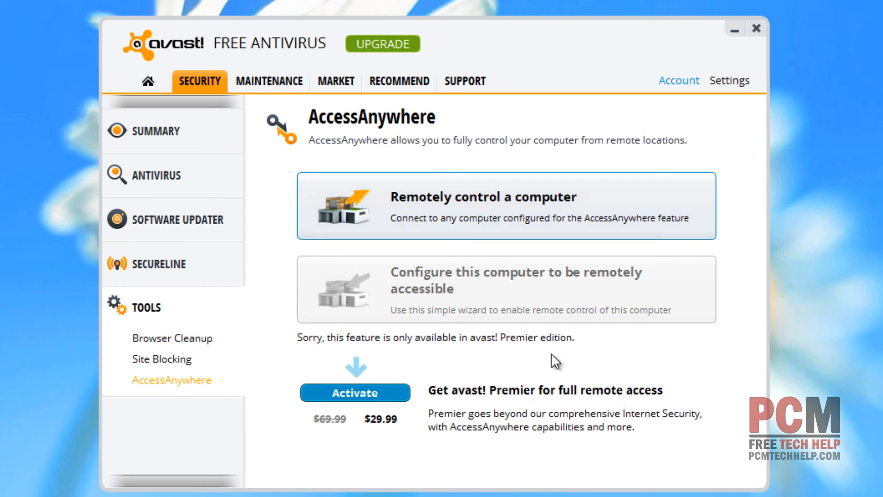
Step: Visit the Maintenance, Market and Recommend tabs, then return to the Secured home screen
click(270, 81)
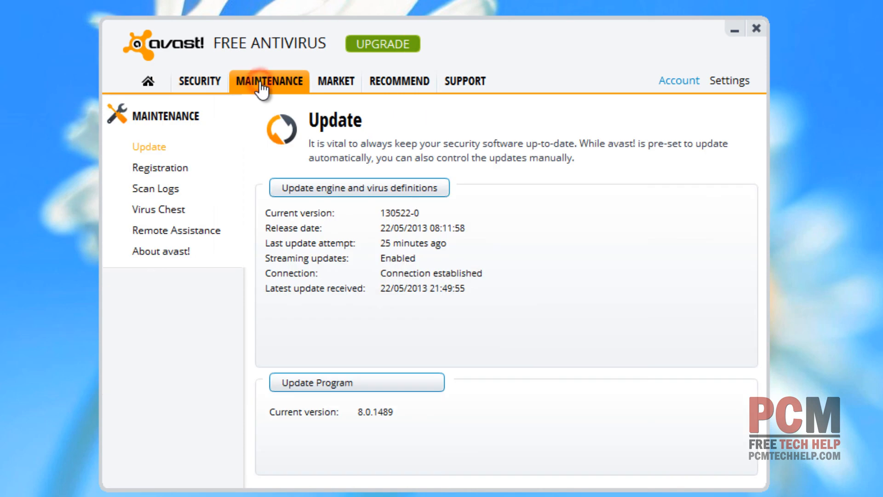
mouse_move(336, 81)
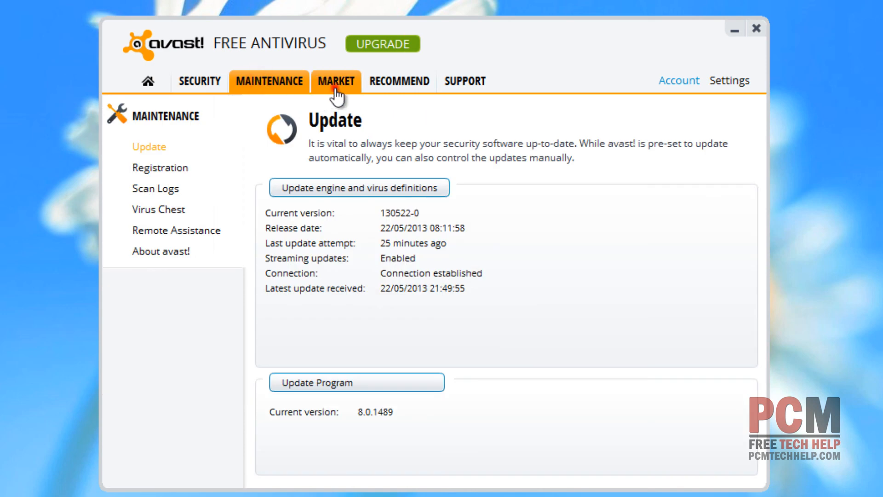
click(334, 81)
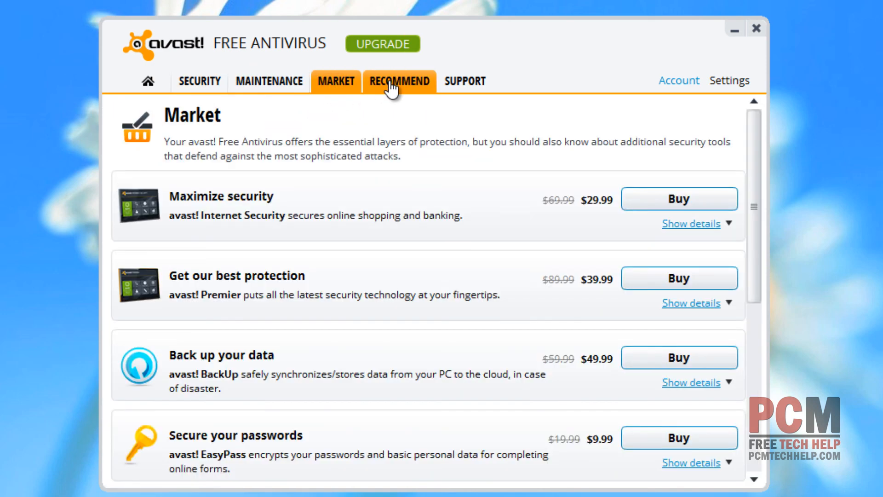
click(464, 81)
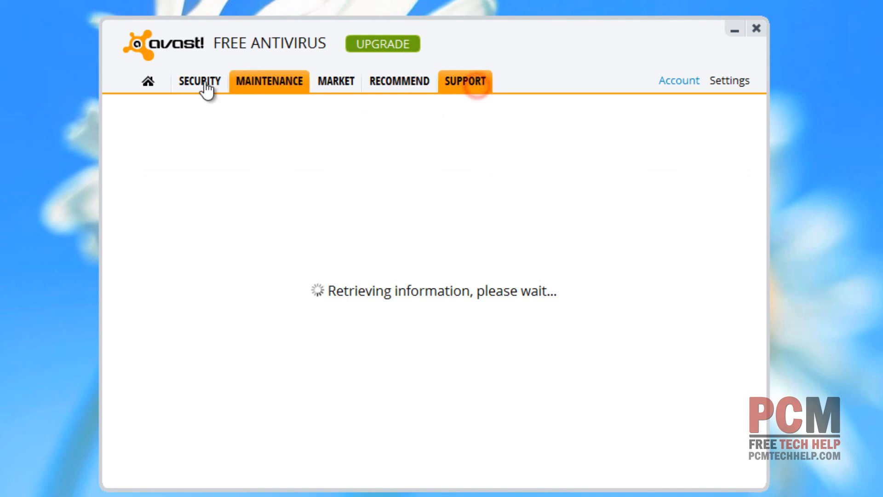
click(147, 81)
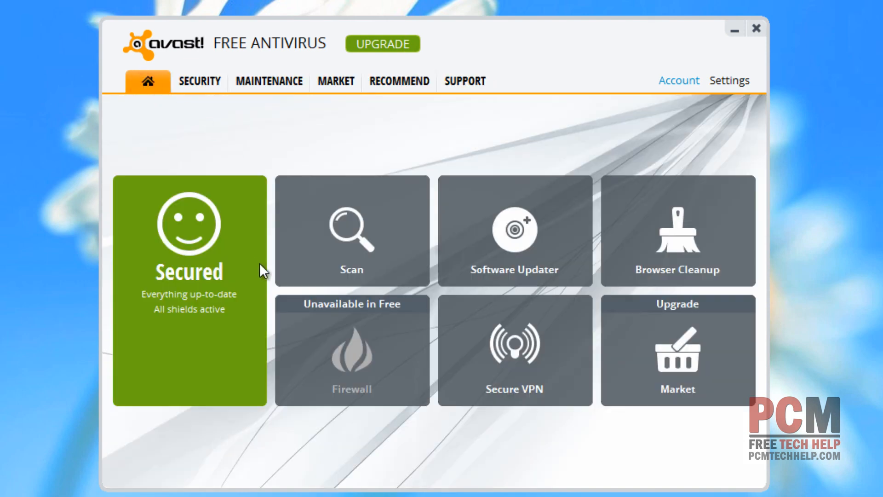
mouse_move(400, 486)
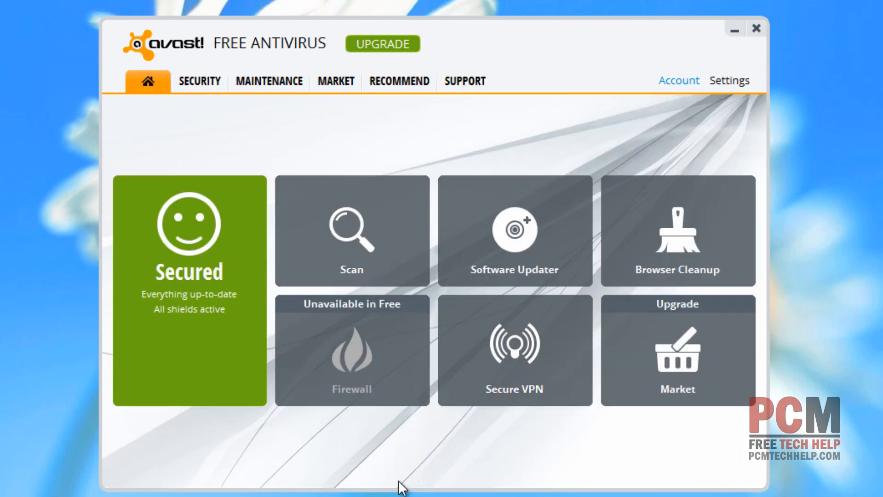
mouse_move(406, 451)
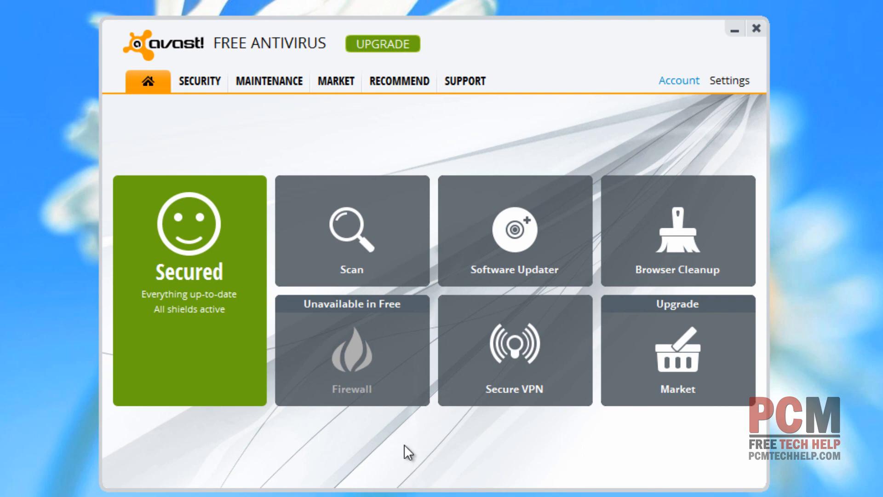
mouse_move(461, 451)
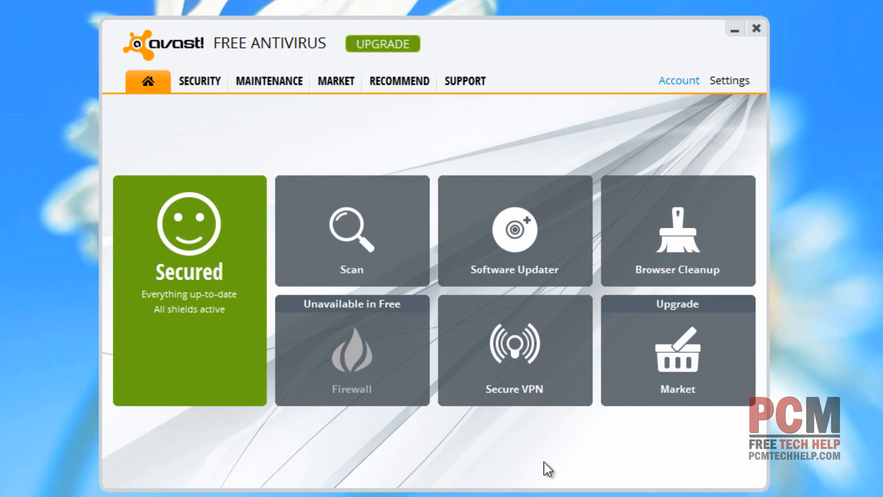
mouse_move(511, 472)
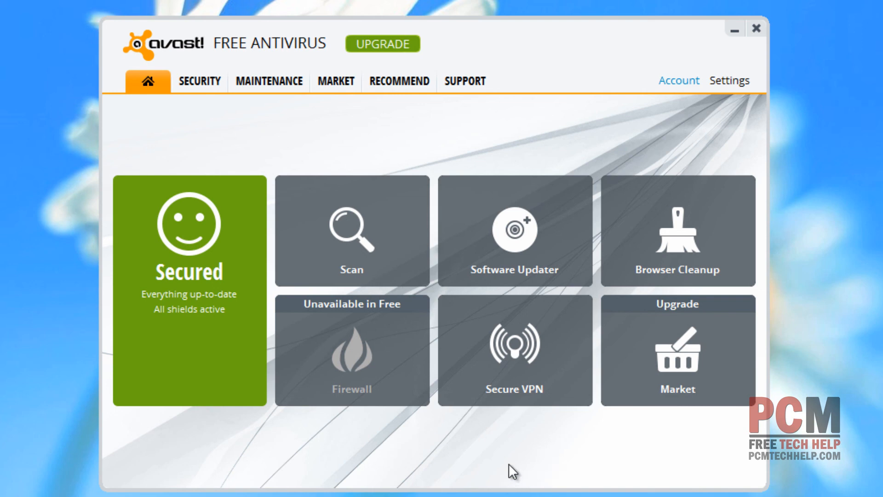
mouse_move(536, 455)
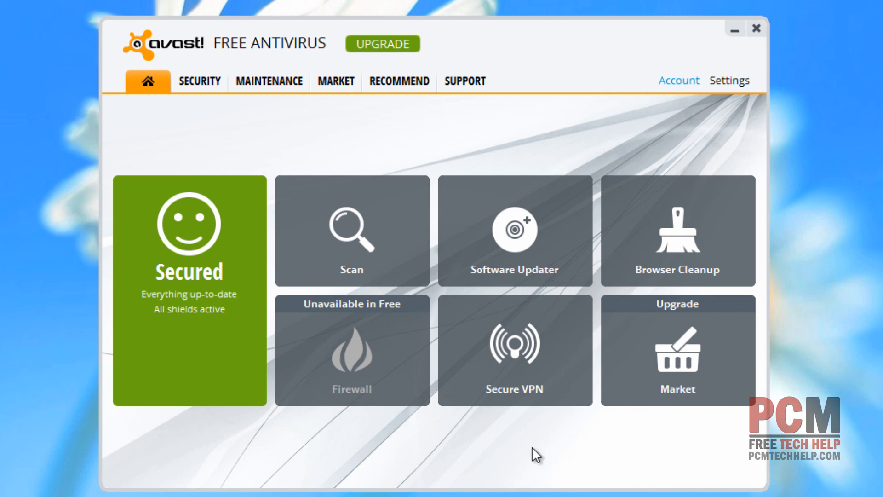